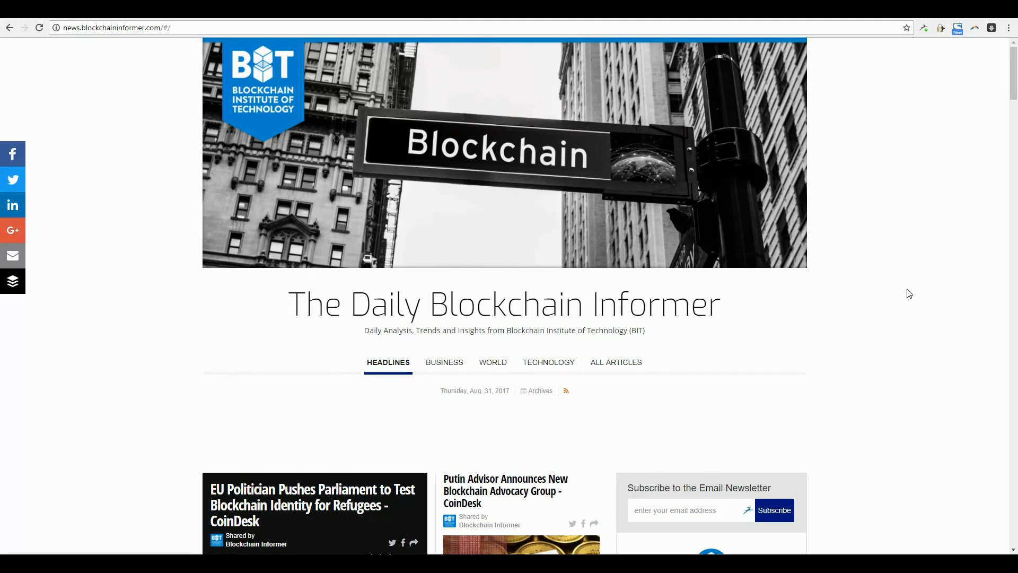
{"action": "mouse_move", "coordinate": [918, 294]}
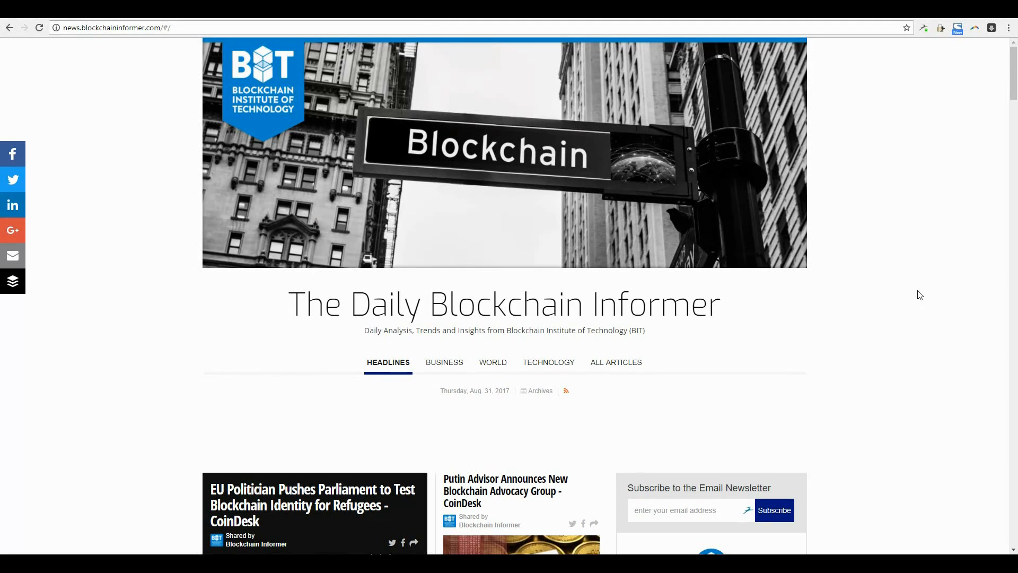
{"action": "mouse_move", "coordinate": [913, 297]}
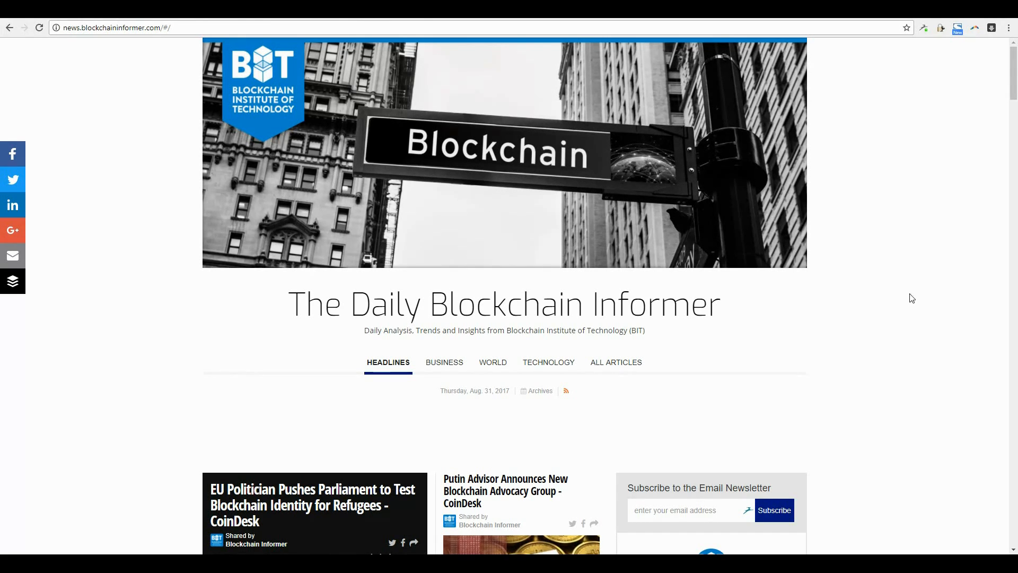
Step: Scroll the Daily Blockchain Informer headlines toward the Bitsonline IBM blockchain story
{"action": "scroll", "scroll_direction": "down", "scroll_amount": 3}
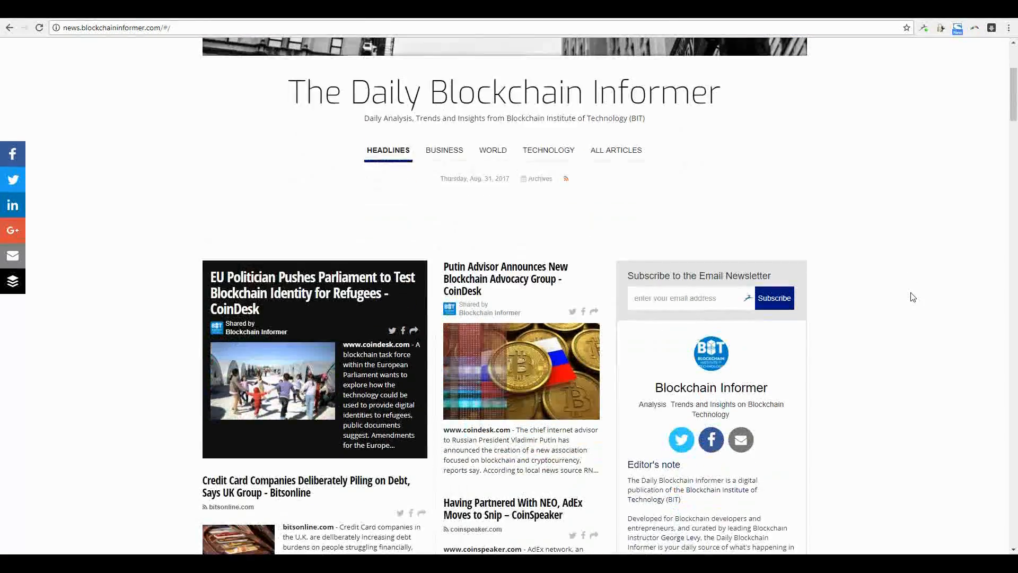
{"action": "scroll", "scroll_direction": "down", "scroll_amount": 3}
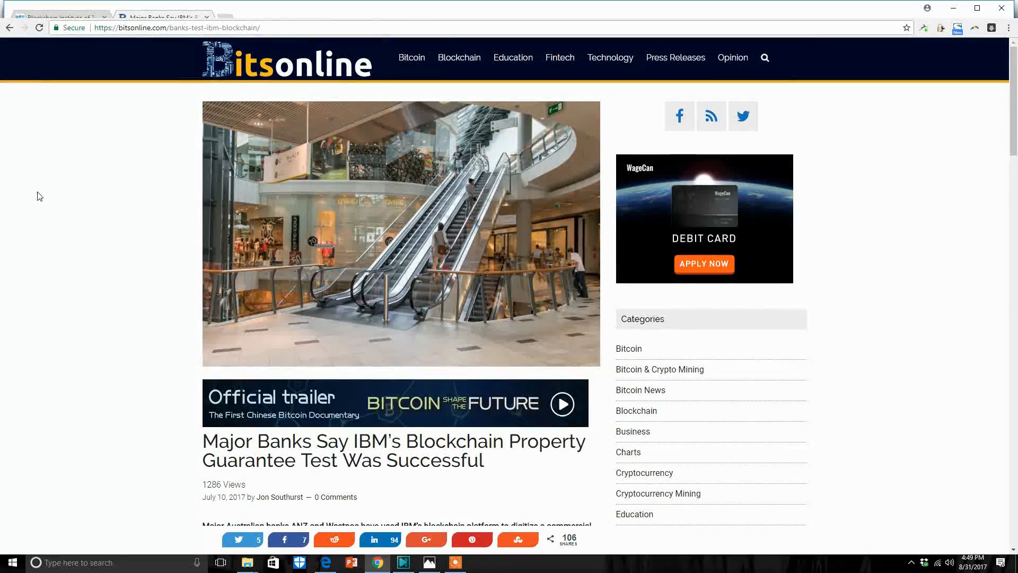
{"action": "mouse_move", "coordinate": [37, 204]}
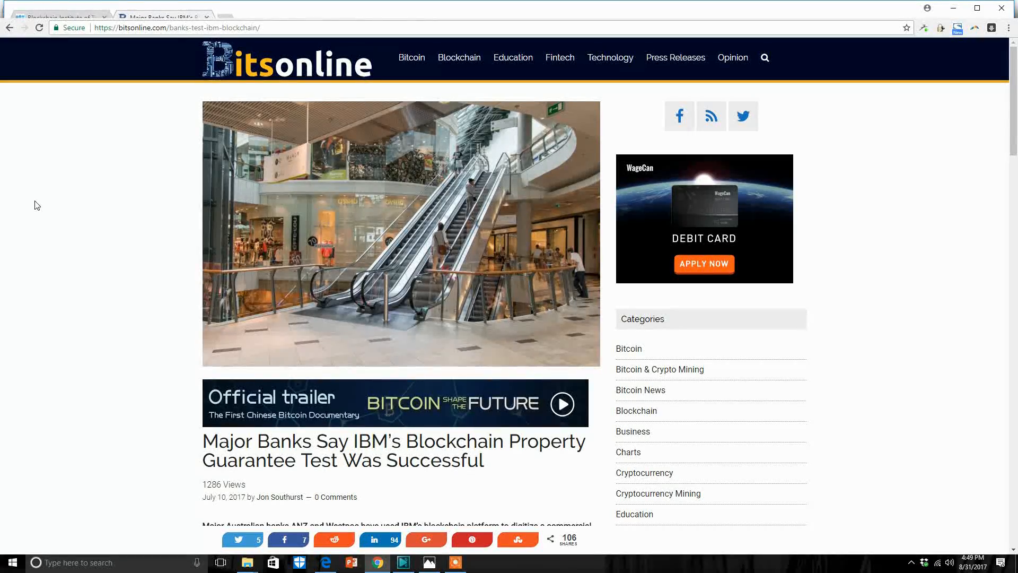
Step: Read down the Bitsonline IBM article before moving to the supply chain management piece
{"action": "scroll", "scroll_direction": "down", "scroll_amount": 3}
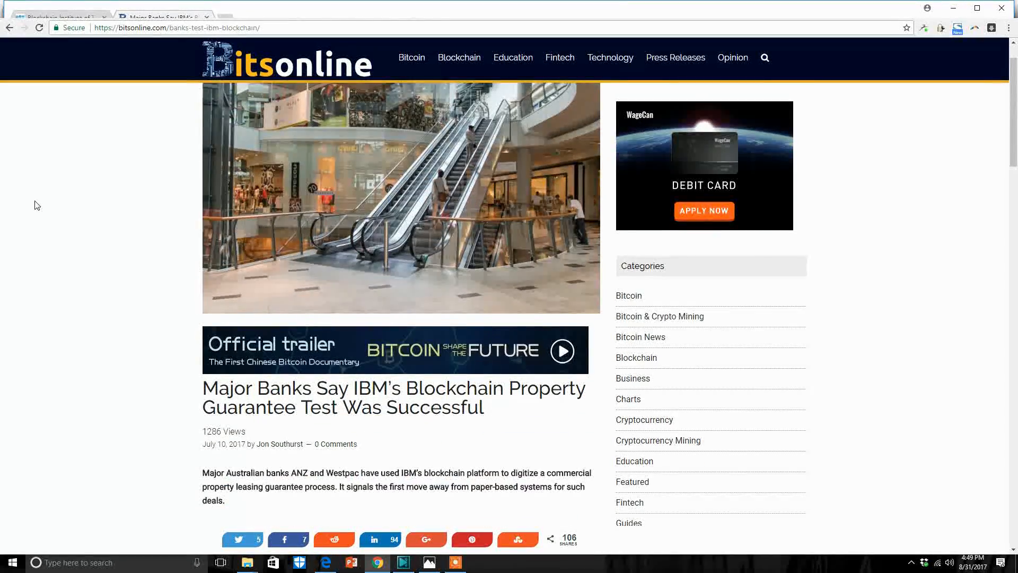
{"action": "scroll", "scroll_direction": "down", "scroll_amount": 3}
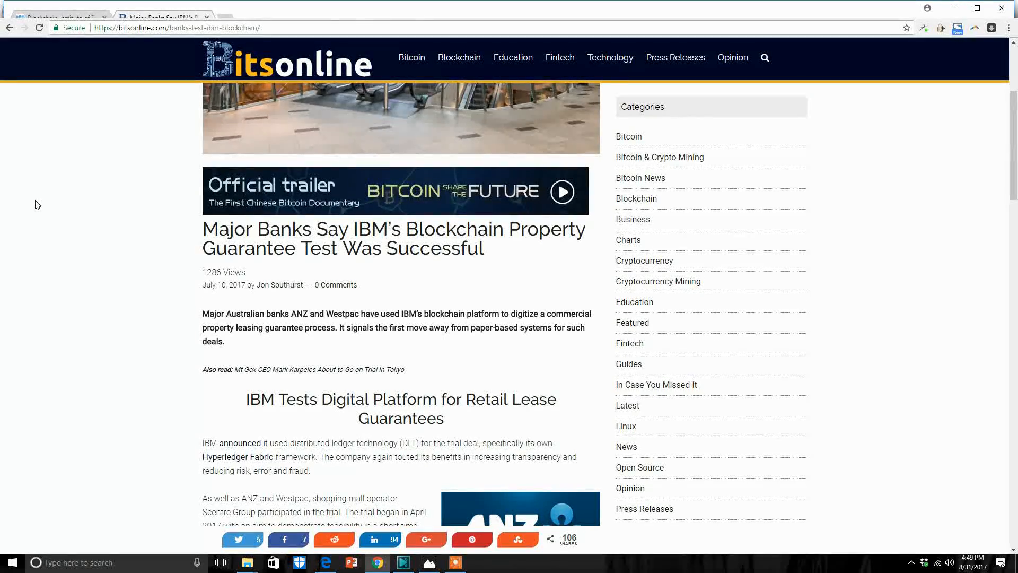
{"action": "scroll", "scroll_direction": "down", "scroll_amount": 3}
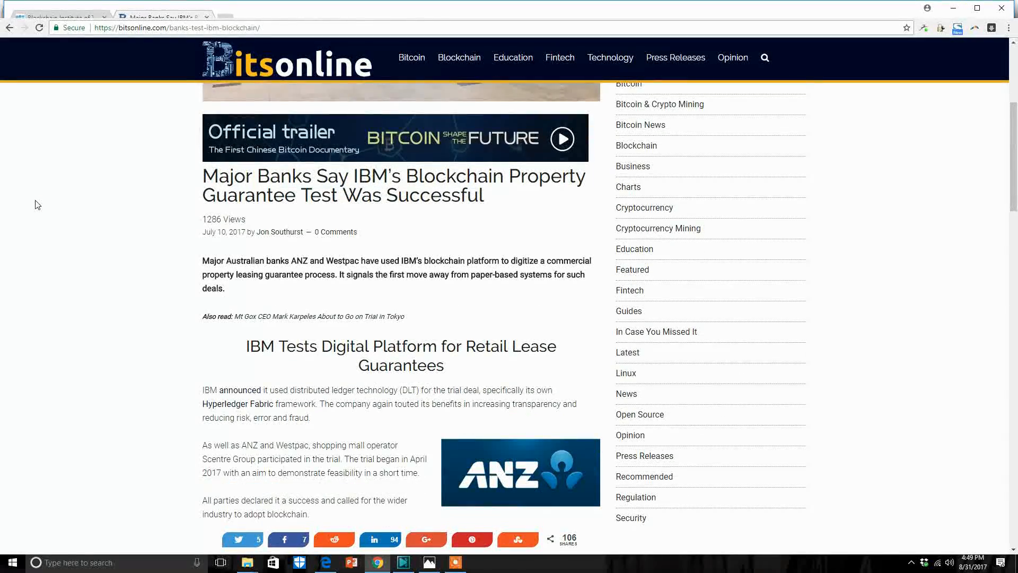
{"action": "scroll", "scroll_direction": "down", "scroll_amount": 3}
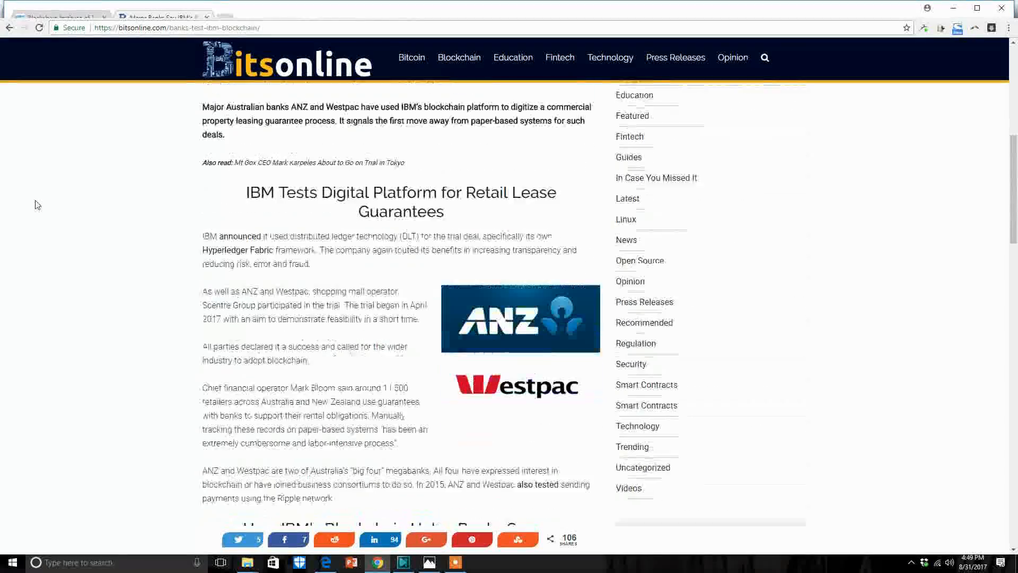
{"action": "scroll", "scroll_direction": "down", "scroll_amount": 3}
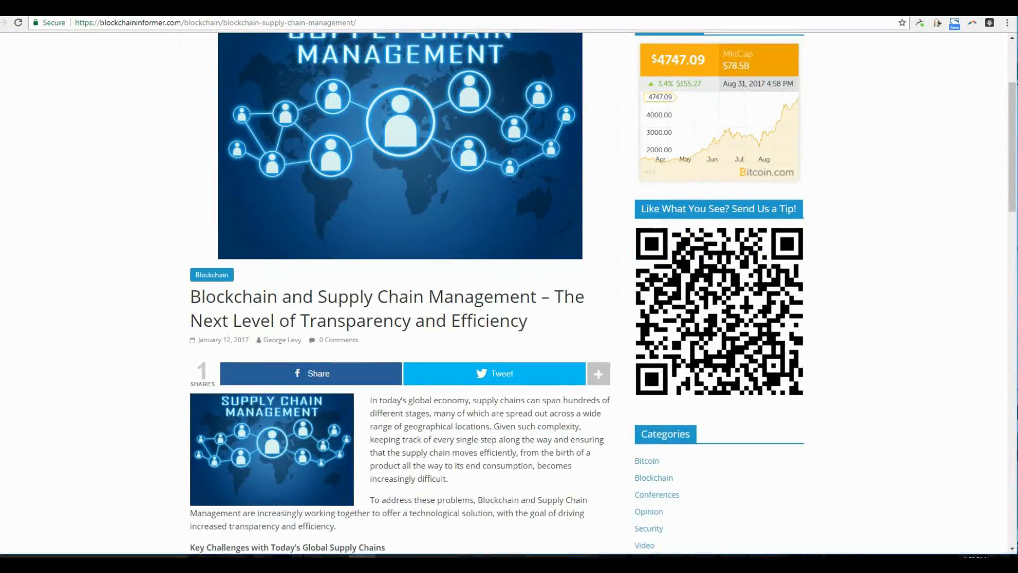
Step: Read through the supply chain article and return near its CoinDesk Walmart link
{"action": "scroll", "scroll_direction": "down", "scroll_amount": 3}
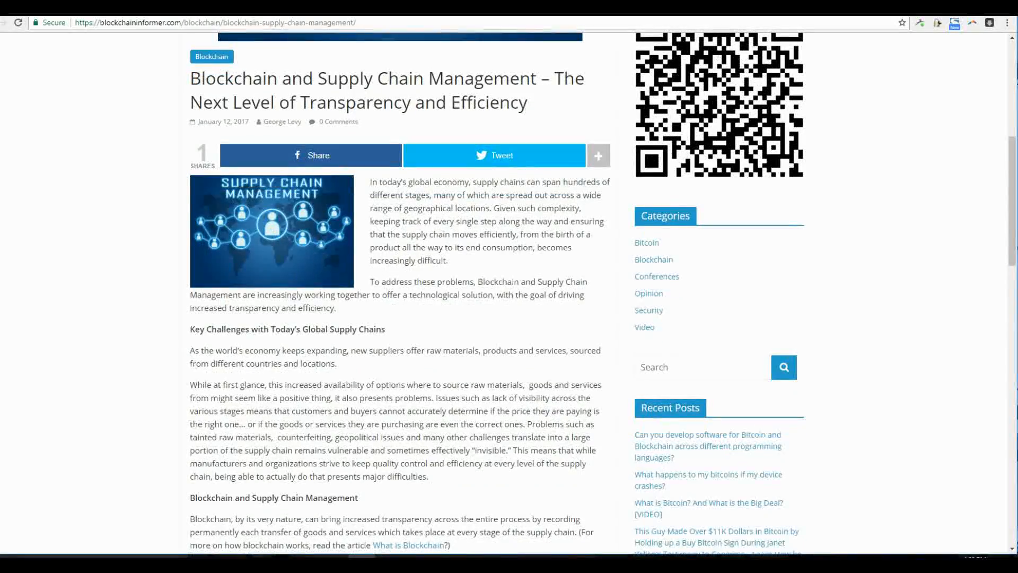
{"action": "scroll", "scroll_direction": "down", "scroll_amount": 3}
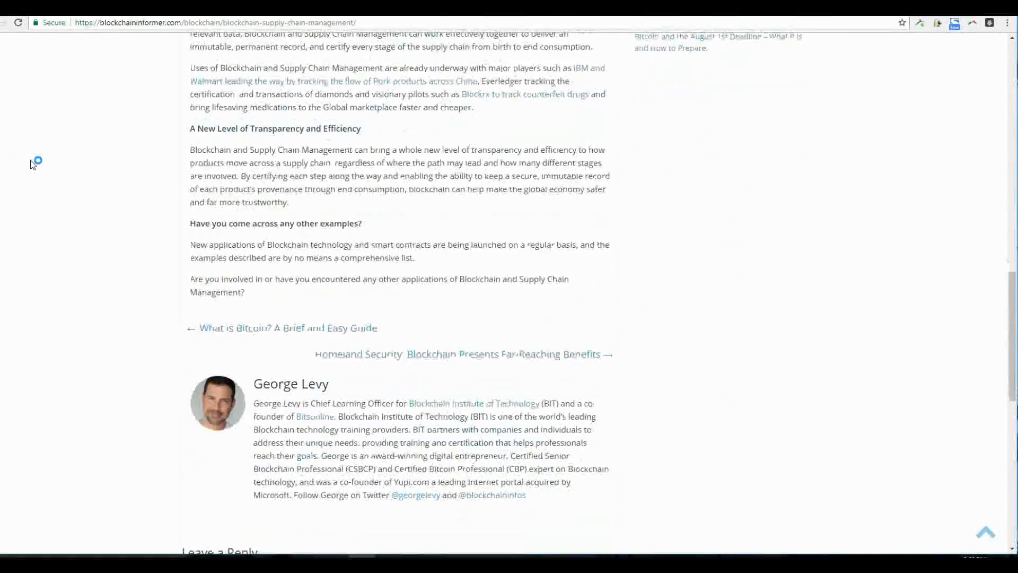
{"action": "scroll", "scroll_direction": "up", "scroll_amount": 3}
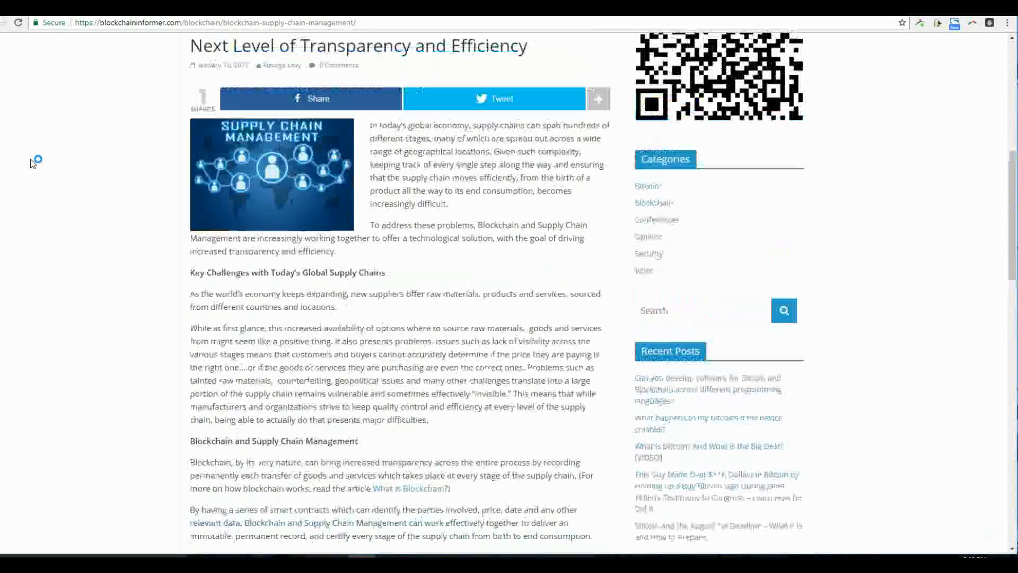
{"action": "scroll", "scroll_direction": "up", "scroll_amount": 3}
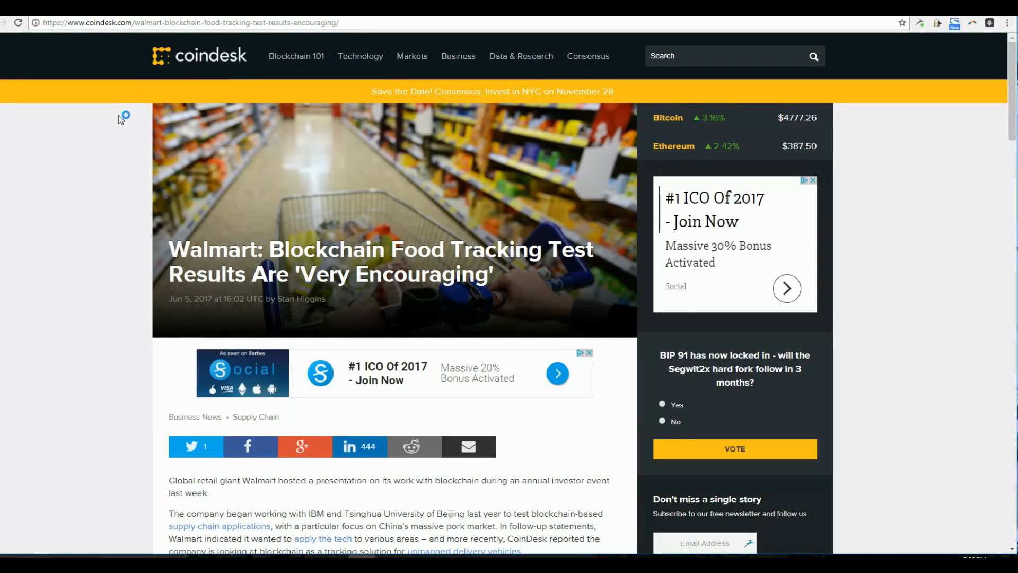
Step: Read the CoinDesk Walmart food tracking article to its end and back up
{"action": "scroll", "scroll_direction": "down", "scroll_amount": 3}
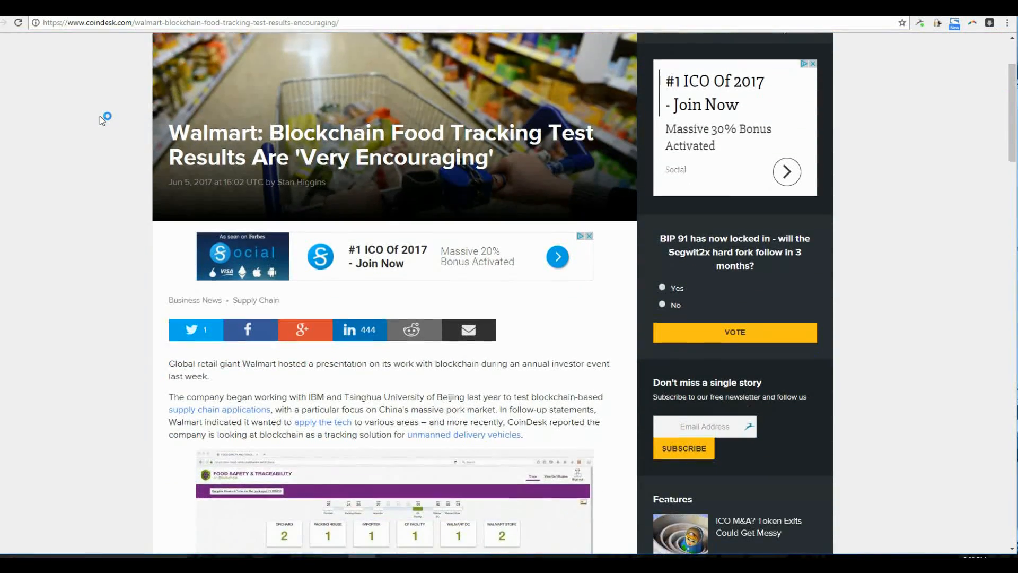
{"action": "scroll", "scroll_direction": "down", "scroll_amount": 3}
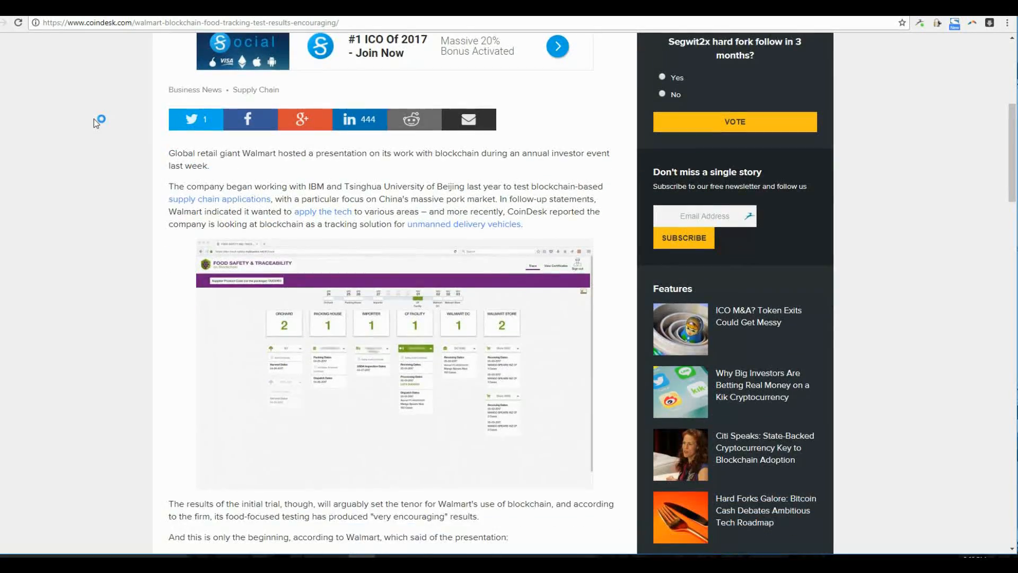
{"action": "scroll", "scroll_direction": "down", "scroll_amount": 3}
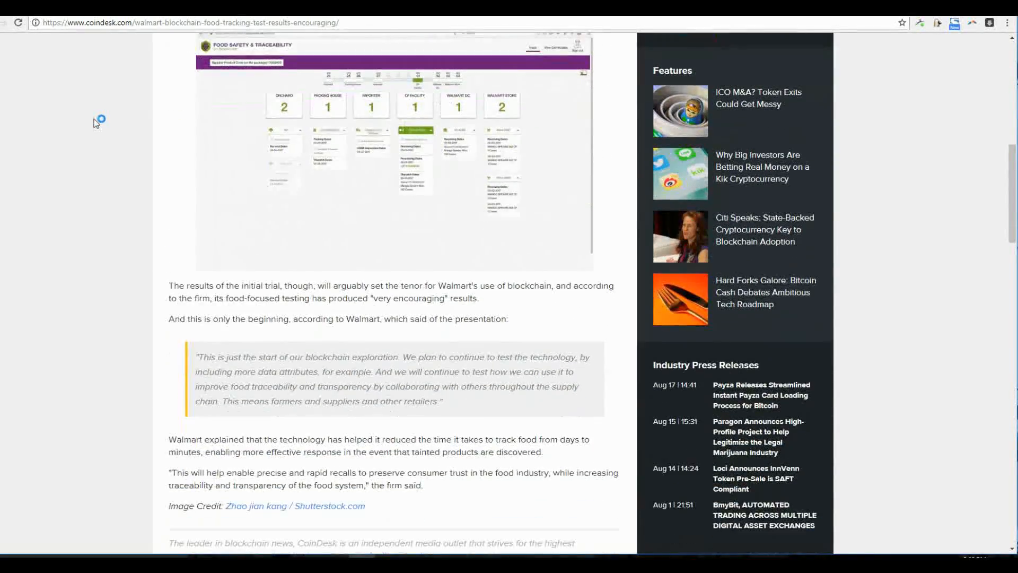
{"action": "scroll", "scroll_direction": "down", "scroll_amount": 3}
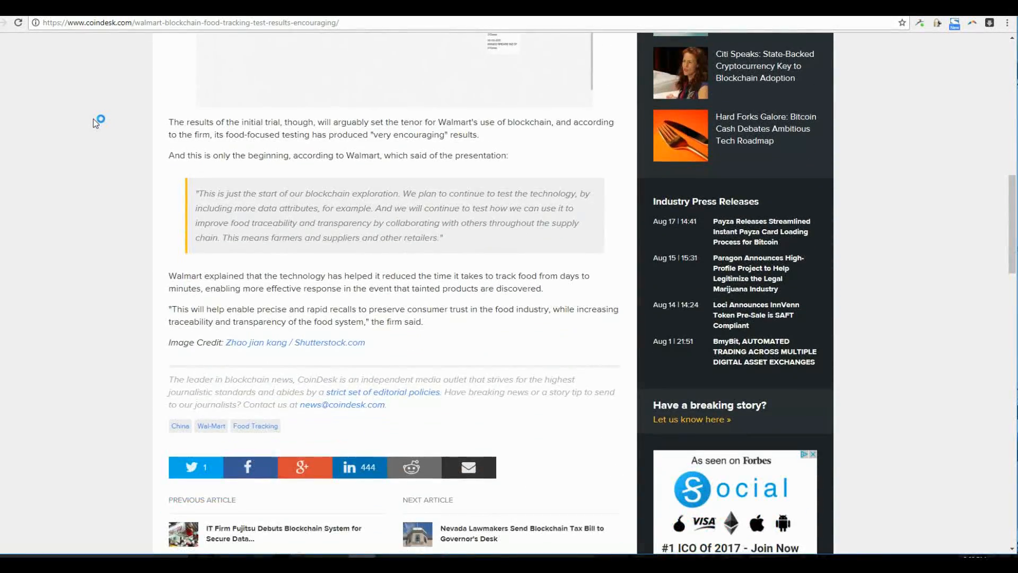
{"action": "scroll", "scroll_direction": "down", "scroll_amount": 3}
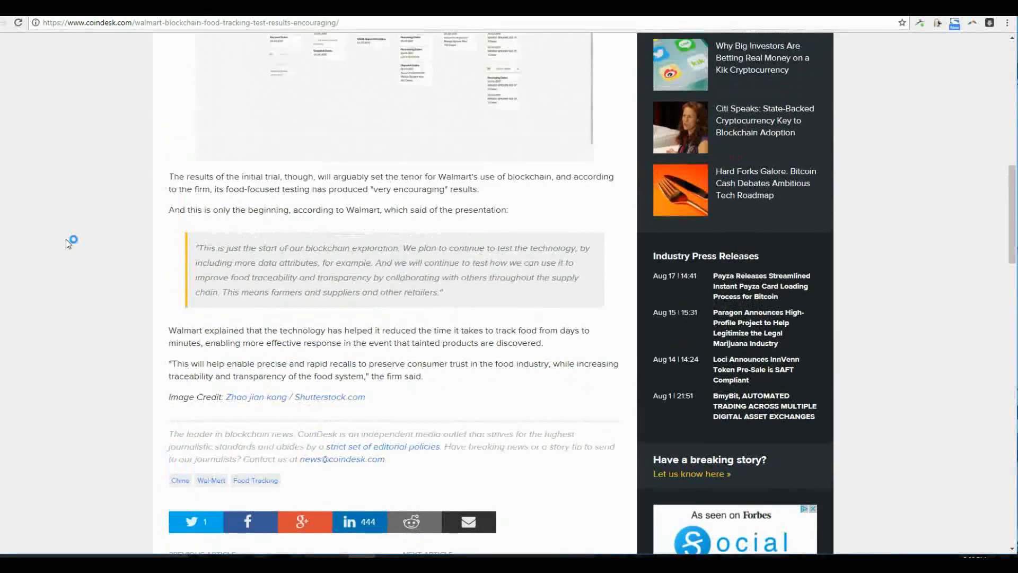
{"action": "scroll", "scroll_direction": "up", "scroll_amount": 3}
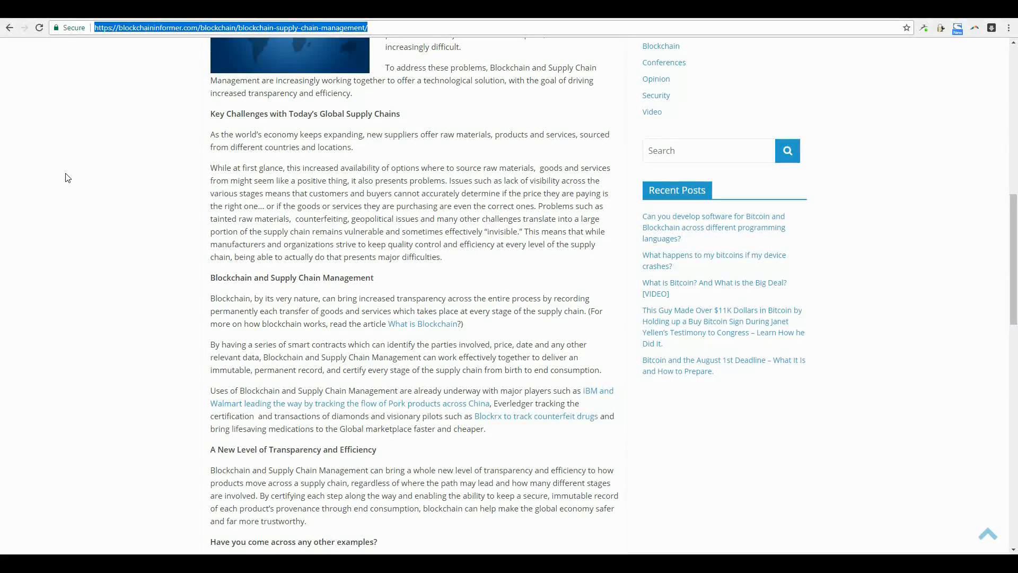
{"action": "scroll", "scroll_direction": "up", "scroll_amount": 3}
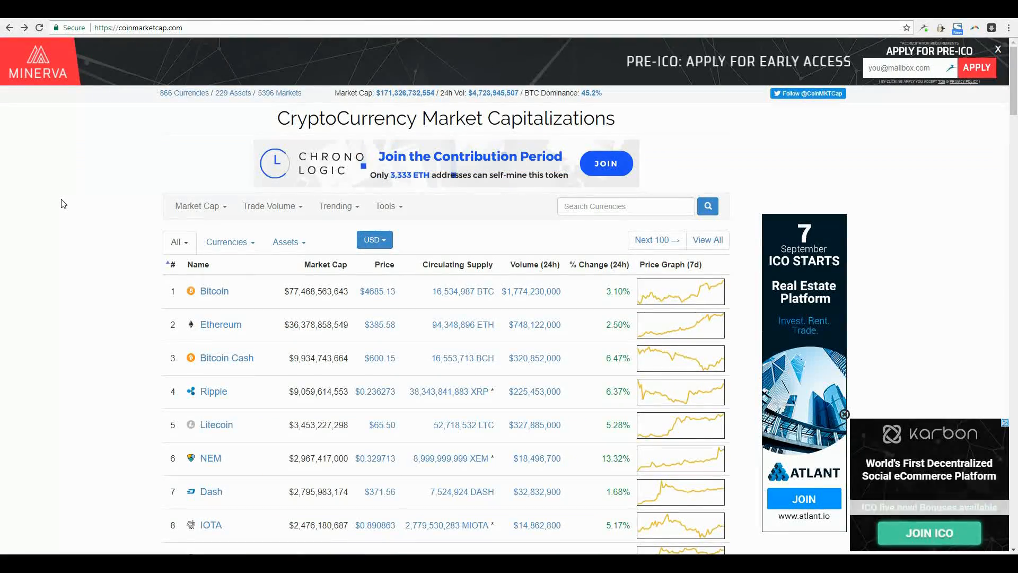
Step: Show coinmarketcap's full All Currencies list via View All and browse down it
{"action": "left_click", "coordinate": [708, 239]}
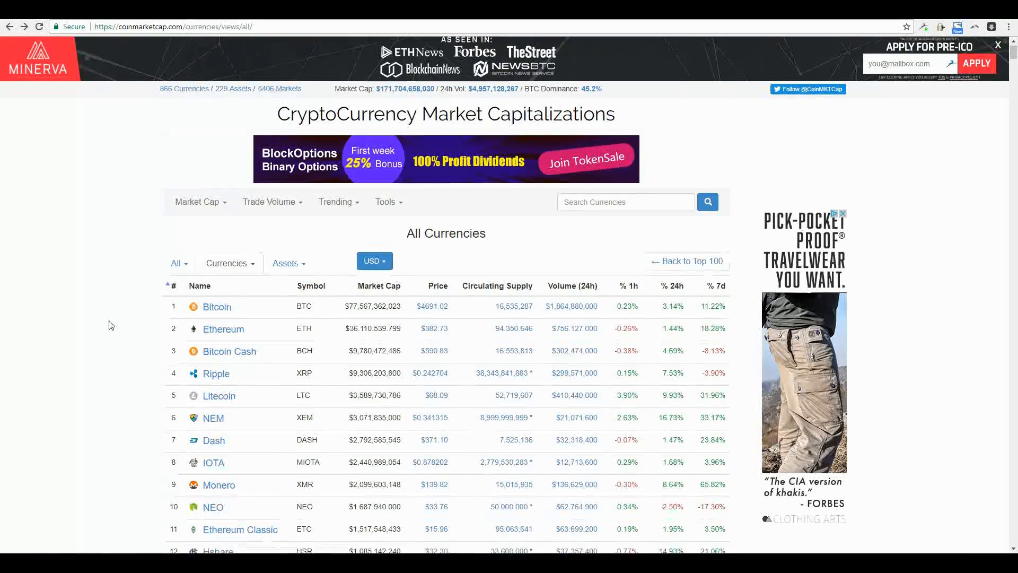
{"action": "scroll", "scroll_direction": "down", "scroll_amount": 3}
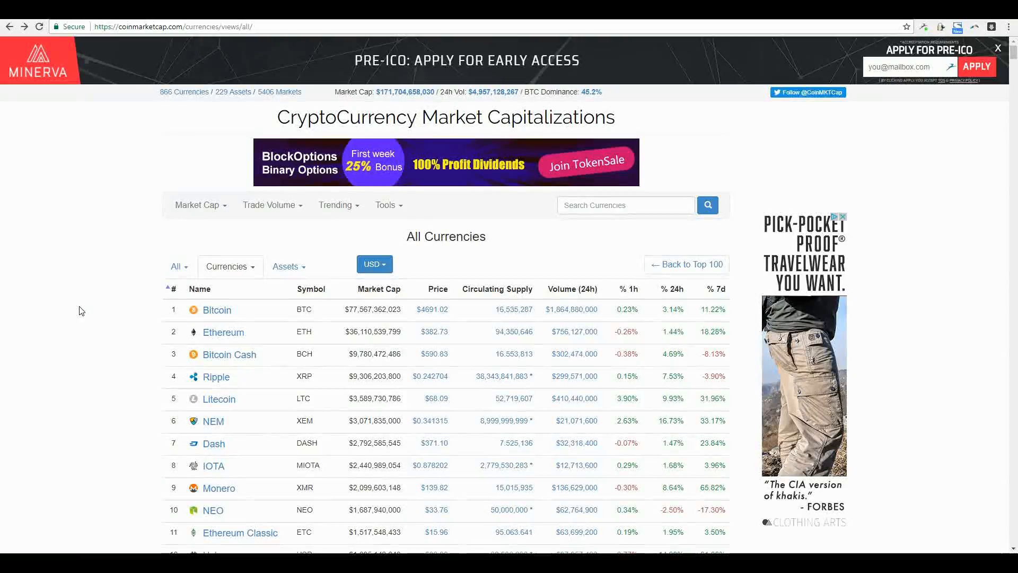
{"action": "scroll", "scroll_direction": "down", "scroll_amount": 3}
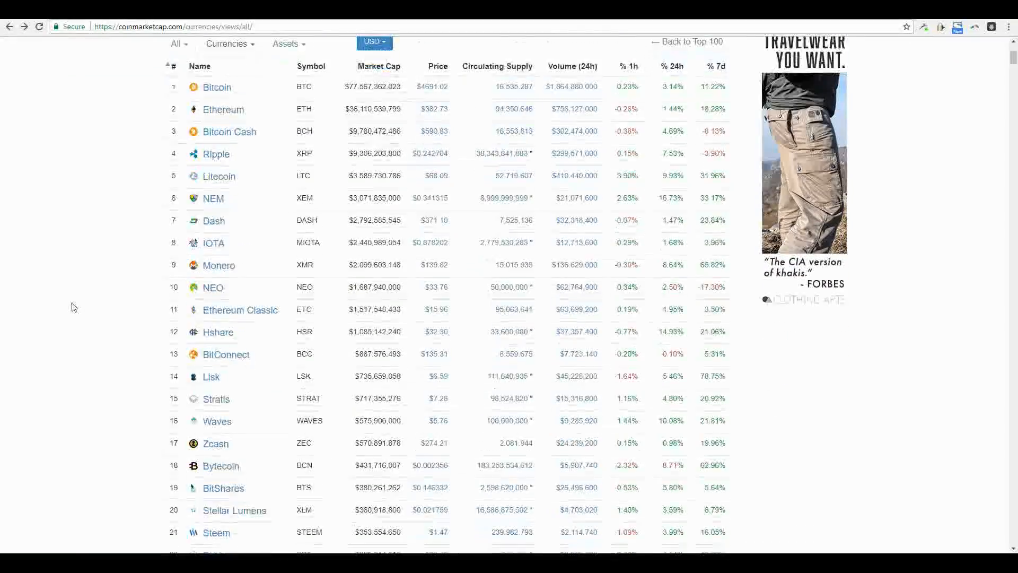
{"action": "scroll", "scroll_direction": "down", "scroll_amount": 3}
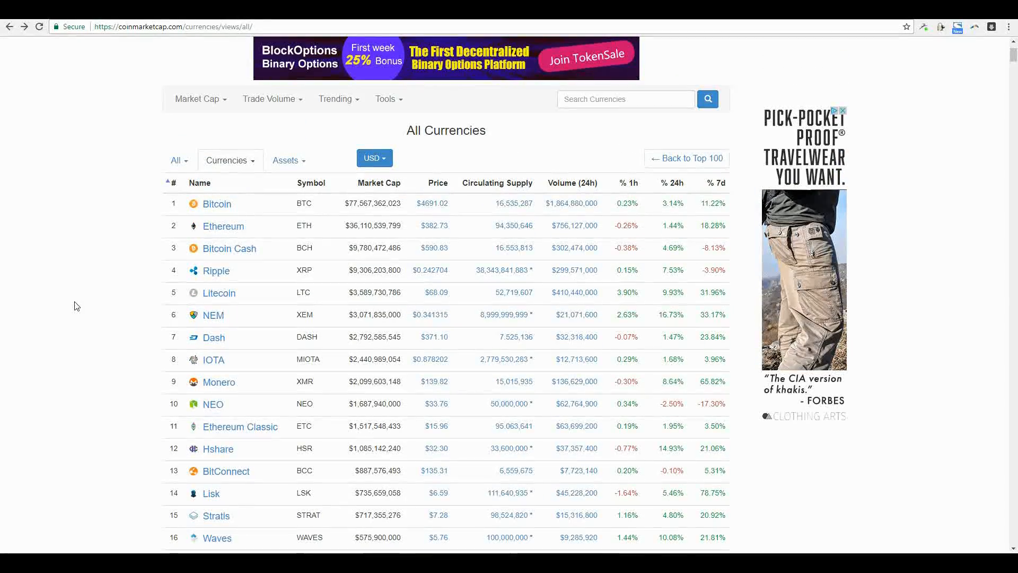
Step: Visit ethereum.org from the list and look down its homepage
{"action": "left_click", "coordinate": [223, 226]}
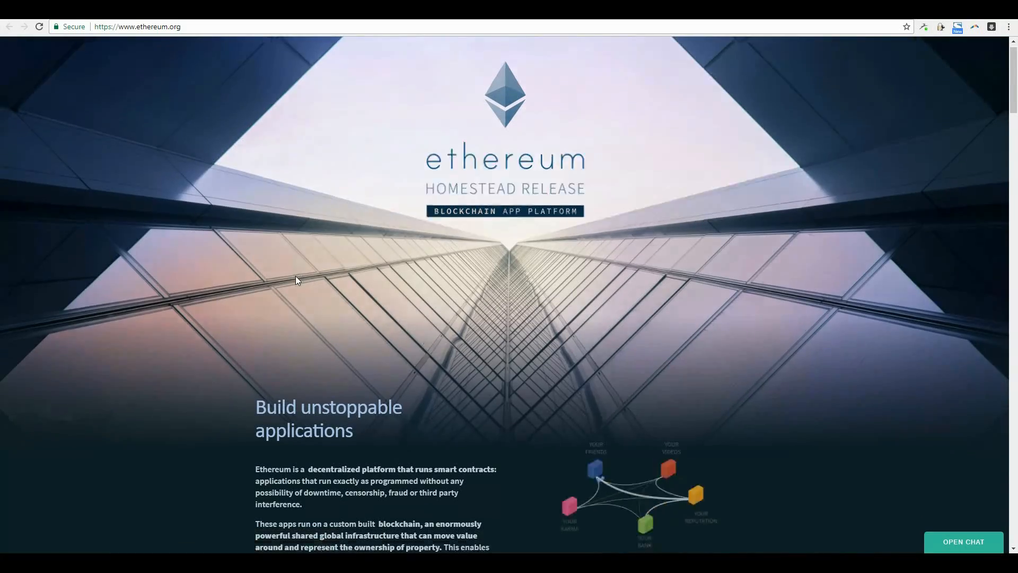
{"action": "scroll", "scroll_direction": "down", "scroll_amount": 3}
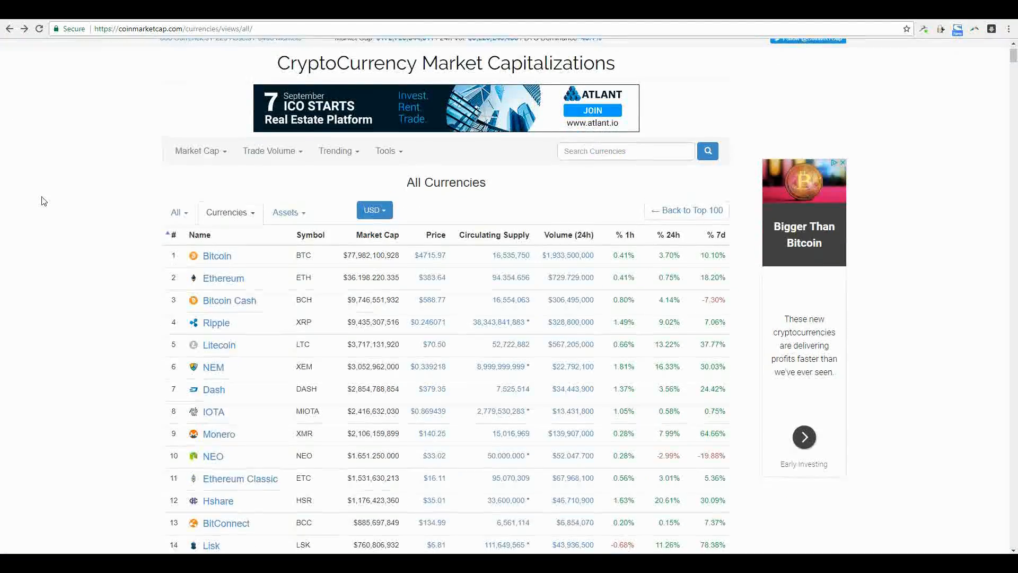
{"action": "scroll", "scroll_direction": "down", "scroll_amount": 3}
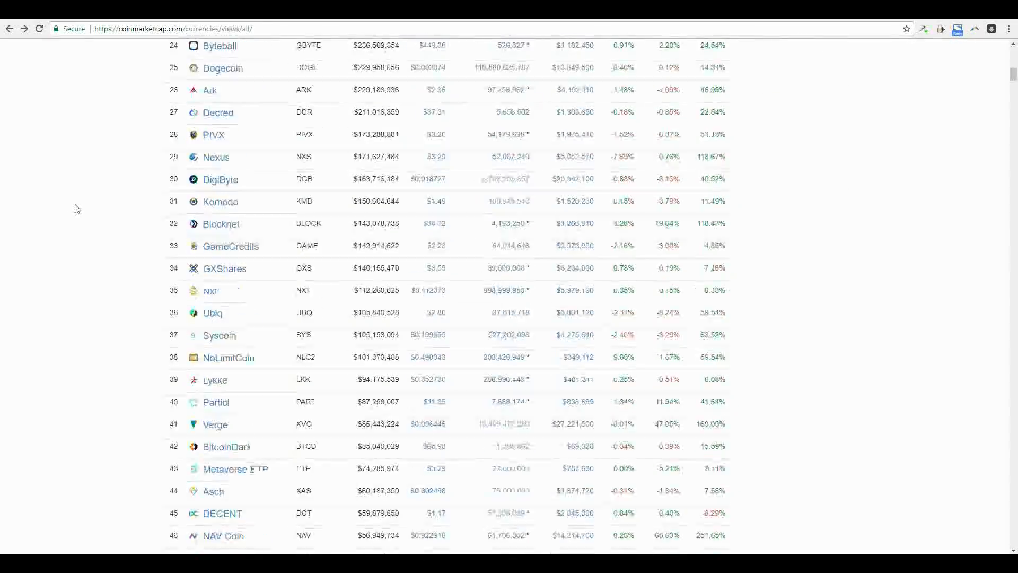
{"action": "scroll", "scroll_direction": "down", "scroll_amount": 3}
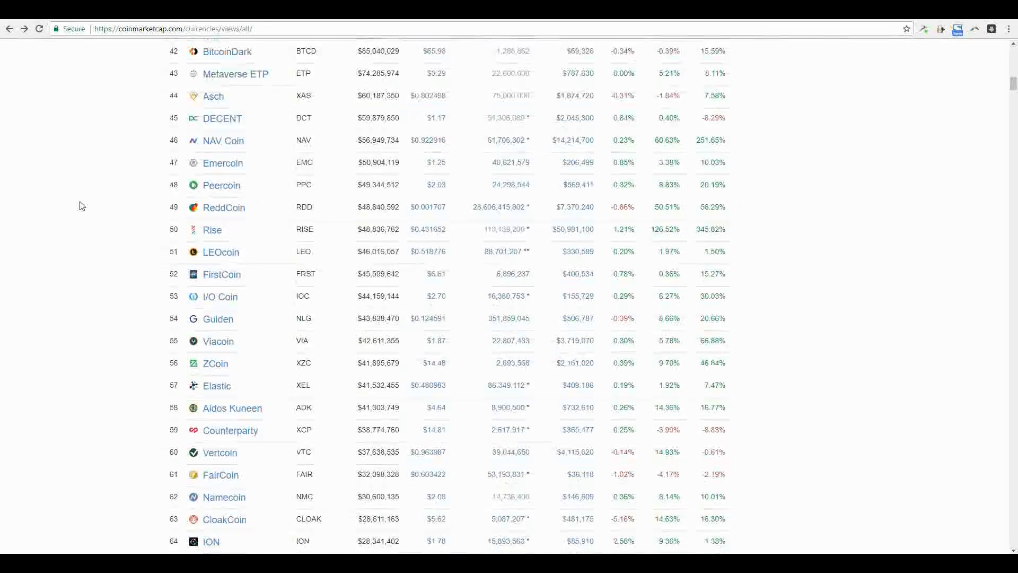
{"action": "scroll", "scroll_direction": "down", "scroll_amount": 3}
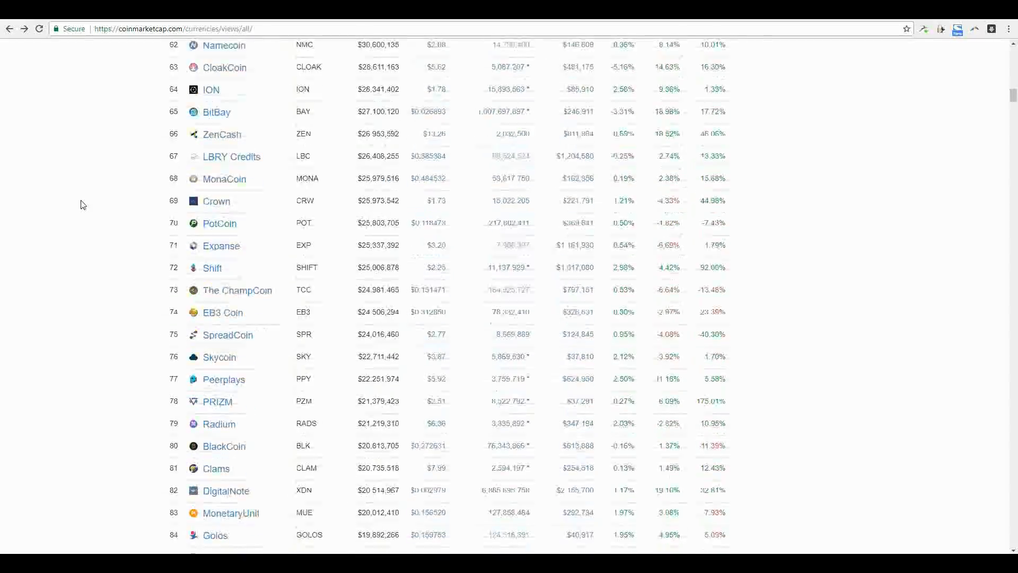
{"action": "scroll", "scroll_direction": "down", "scroll_amount": 3}
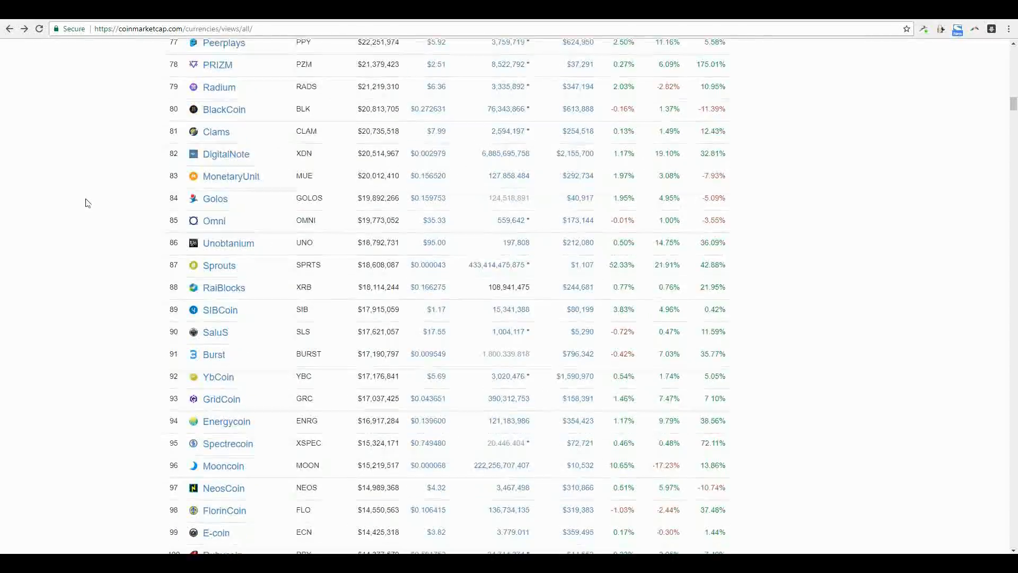
{"action": "scroll", "scroll_direction": "down", "scroll_amount": 3}
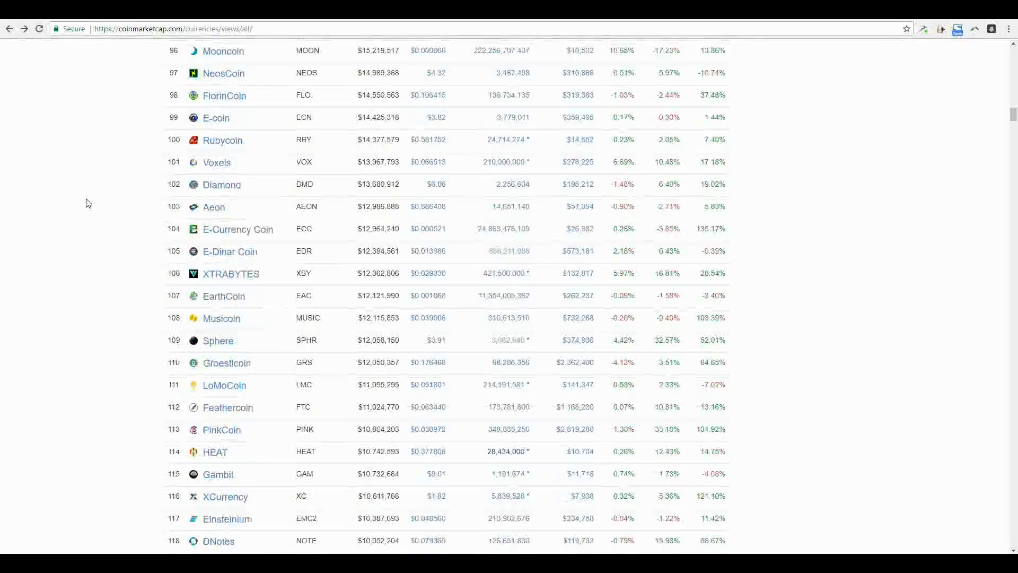
{"action": "scroll", "scroll_direction": "down", "scroll_amount": 3}
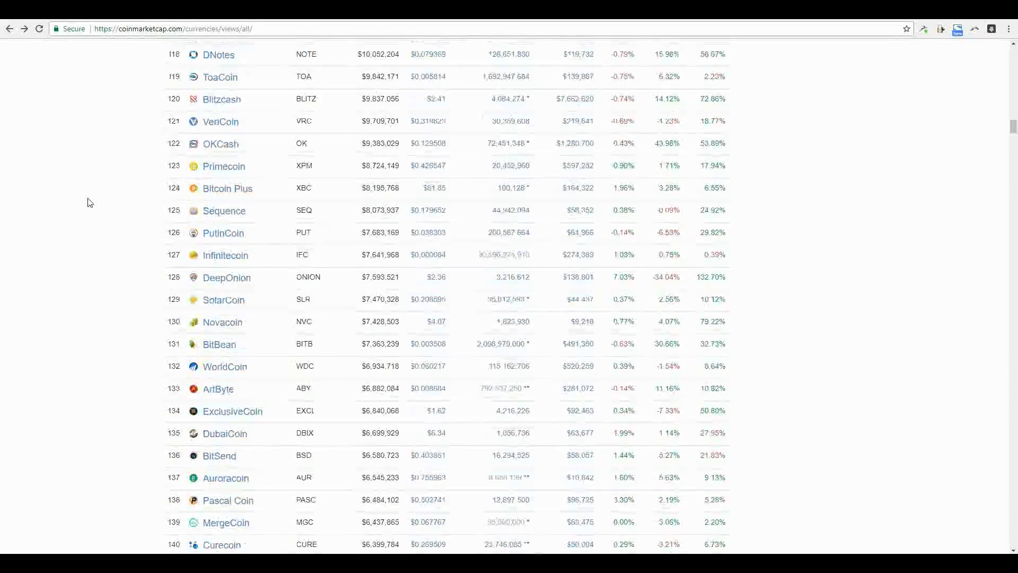
{"action": "scroll", "scroll_direction": "down", "scroll_amount": 3}
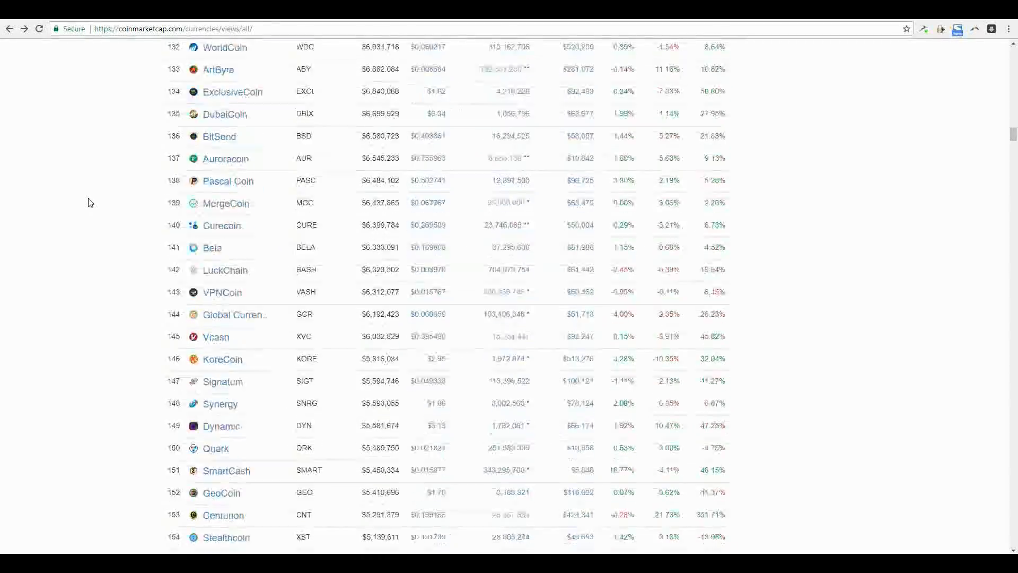
{"action": "scroll", "scroll_direction": "down", "scroll_amount": 3}
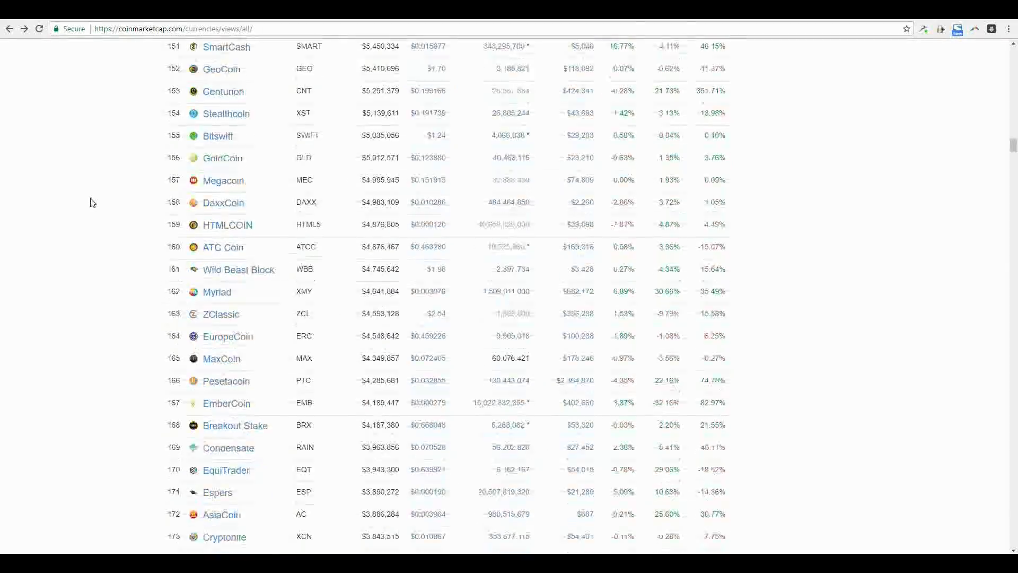
{"action": "scroll", "scroll_direction": "down", "scroll_amount": 3}
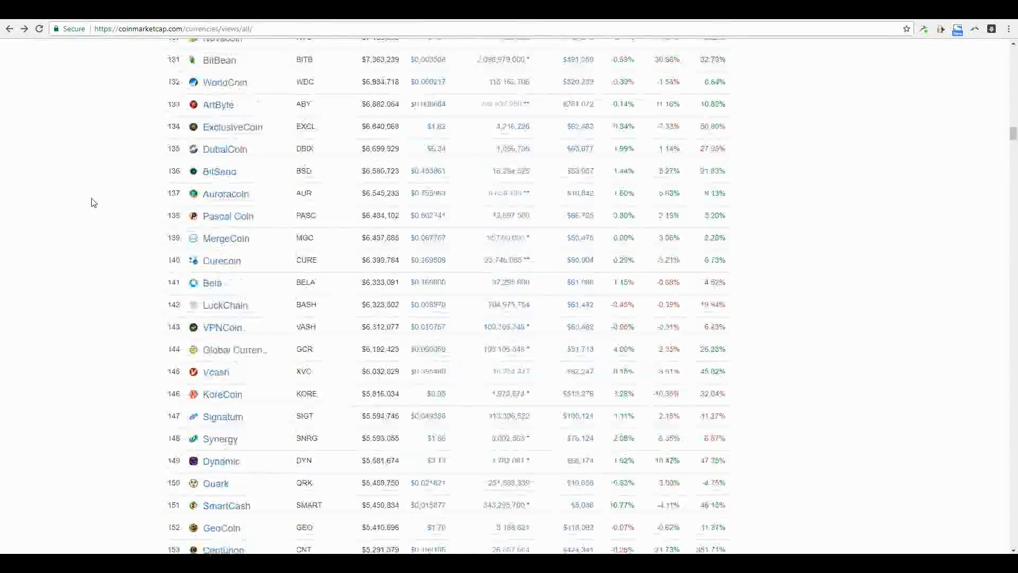
{"action": "scroll", "scroll_direction": "up", "scroll_amount": 3}
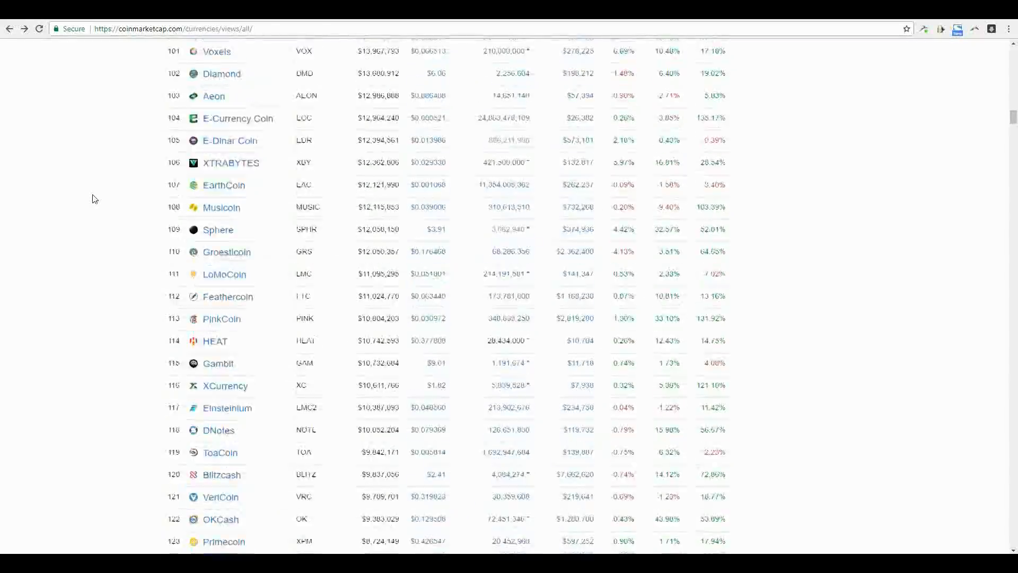
{"action": "scroll", "scroll_direction": "up", "scroll_amount": 3}
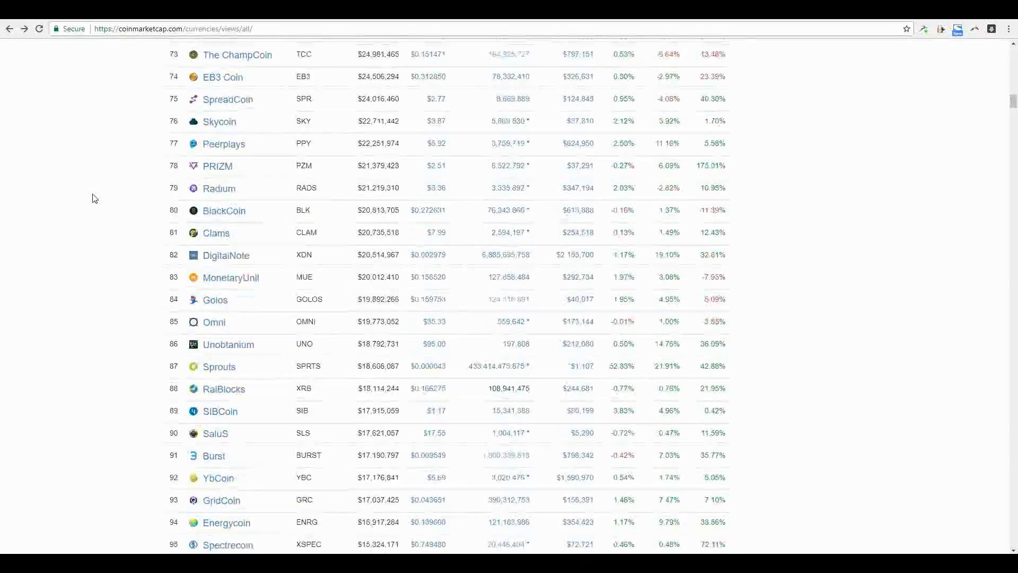
{"action": "scroll", "scroll_direction": "up", "scroll_amount": 3}
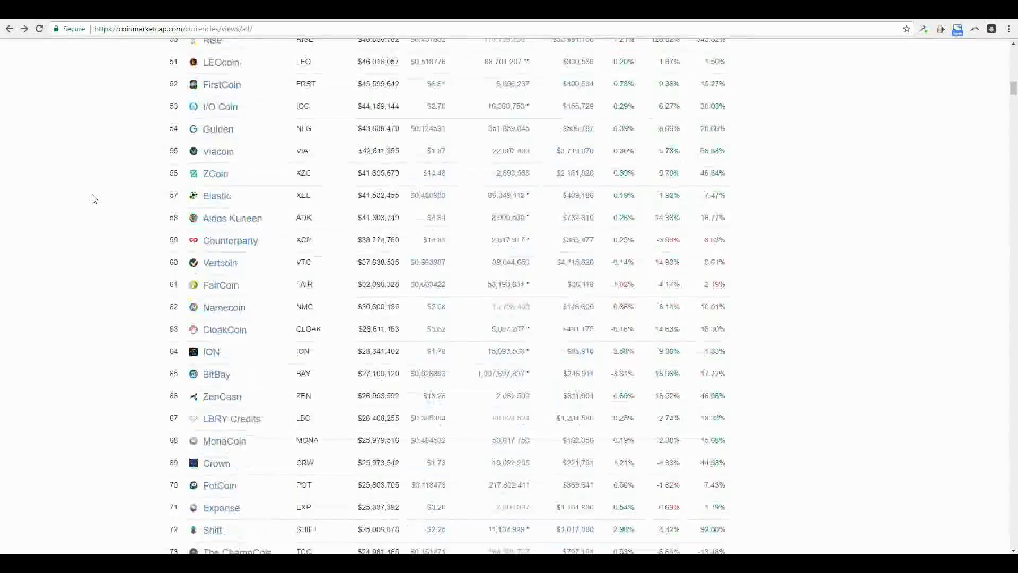
{"action": "scroll", "scroll_direction": "up", "scroll_amount": 3}
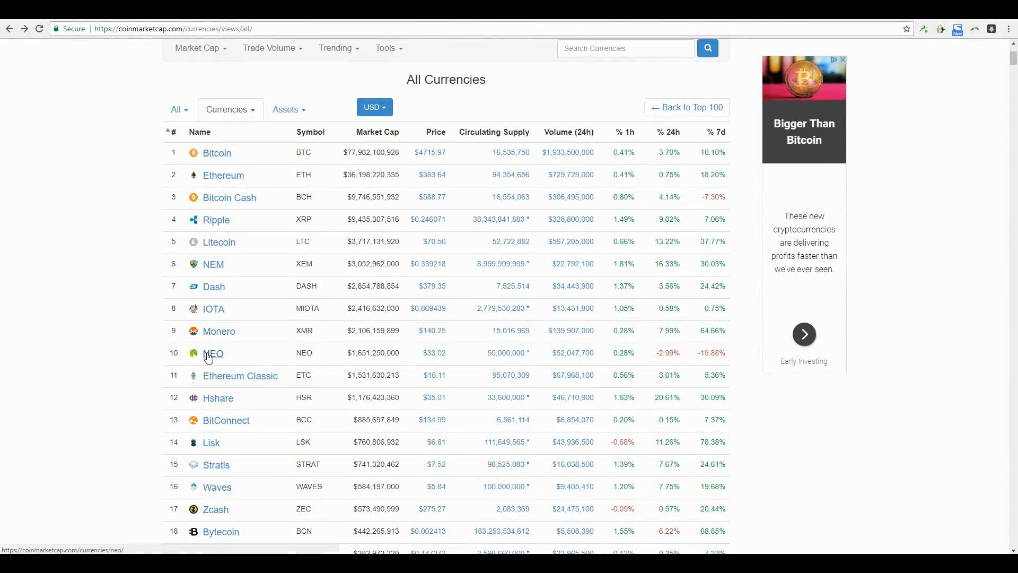
Step: Go to NEO's coinmarketcap detail page and follow its Website link to neo.org
{"action": "left_click", "coordinate": [213, 352]}
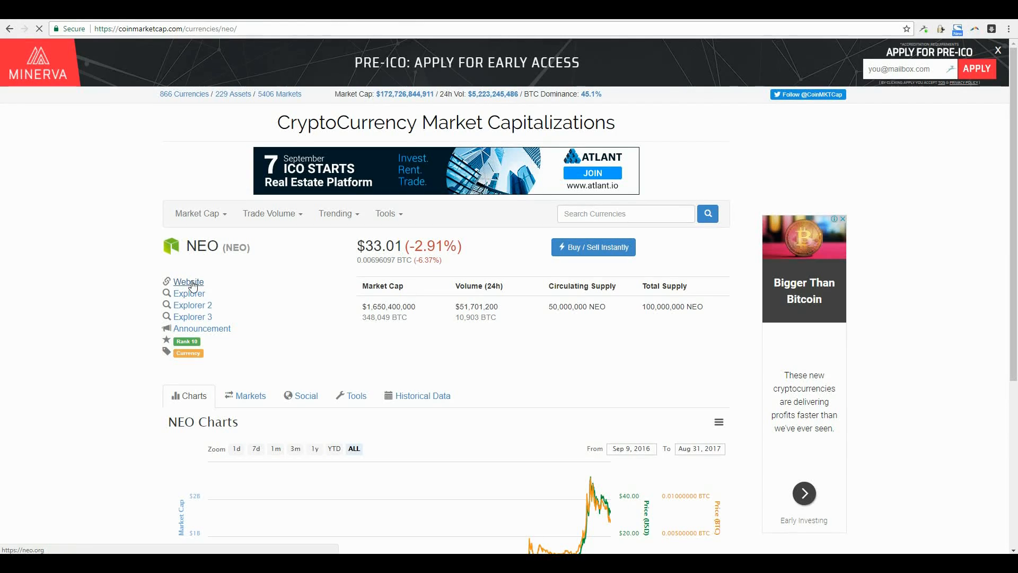
{"action": "left_click", "coordinate": [187, 282]}
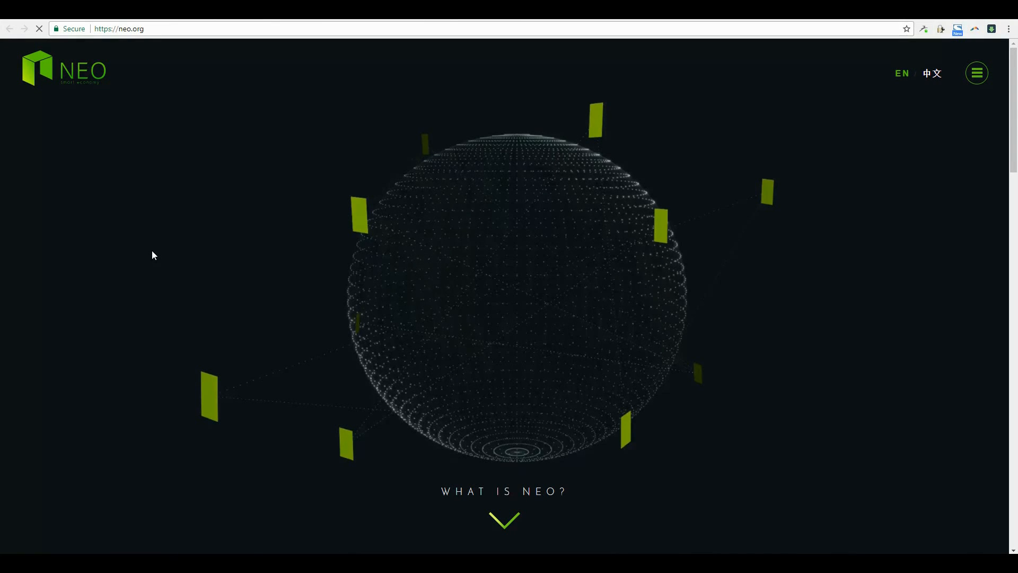
{"action": "mouse_move", "coordinate": [158, 267]}
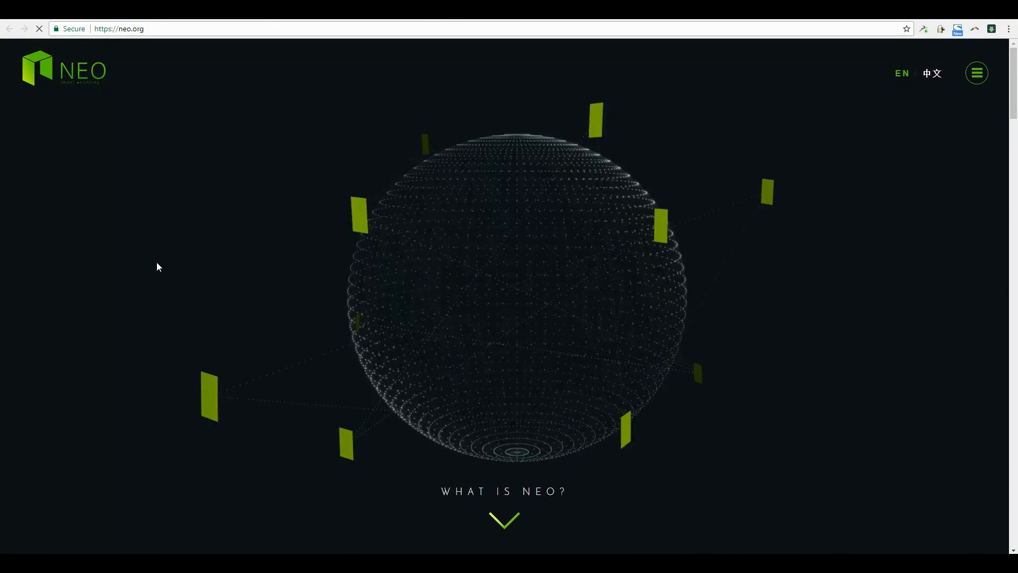
Step: Browse neo.org's technology section, close its navigation overlay and scroll back up
{"action": "left_click", "coordinate": [976, 72]}
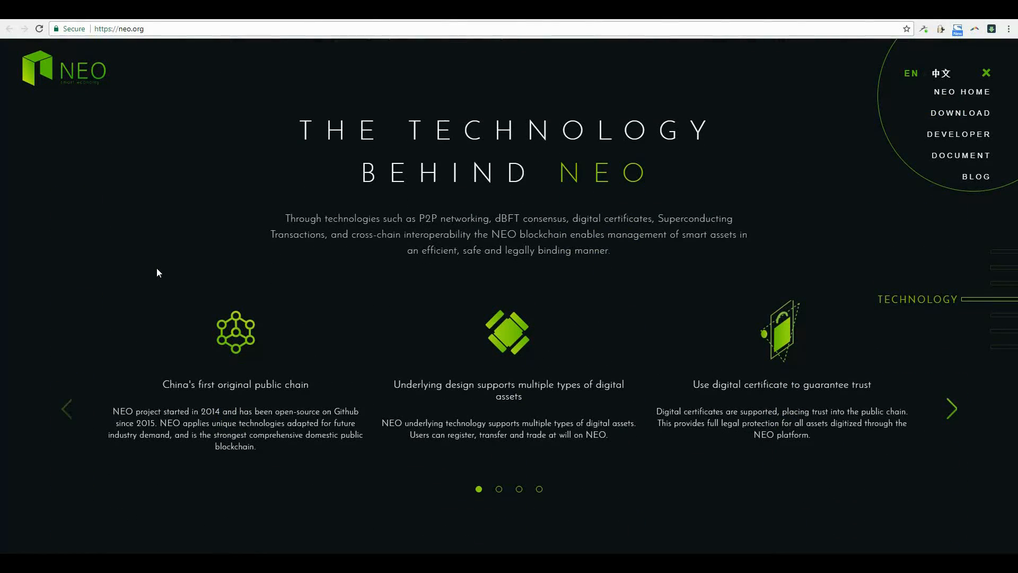
{"action": "left_click", "coordinate": [985, 72]}
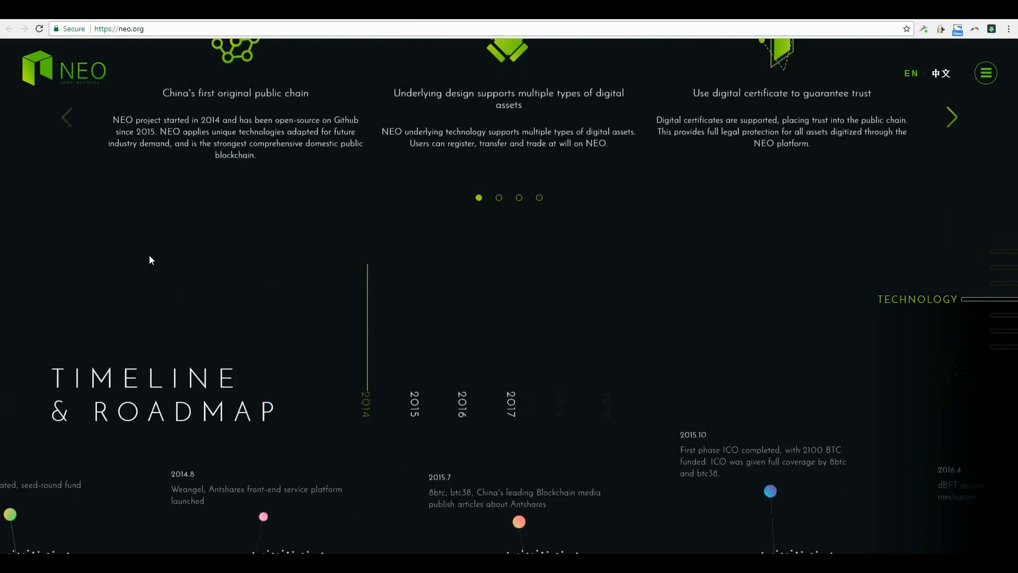
{"action": "scroll", "scroll_direction": "up", "scroll_amount": 3}
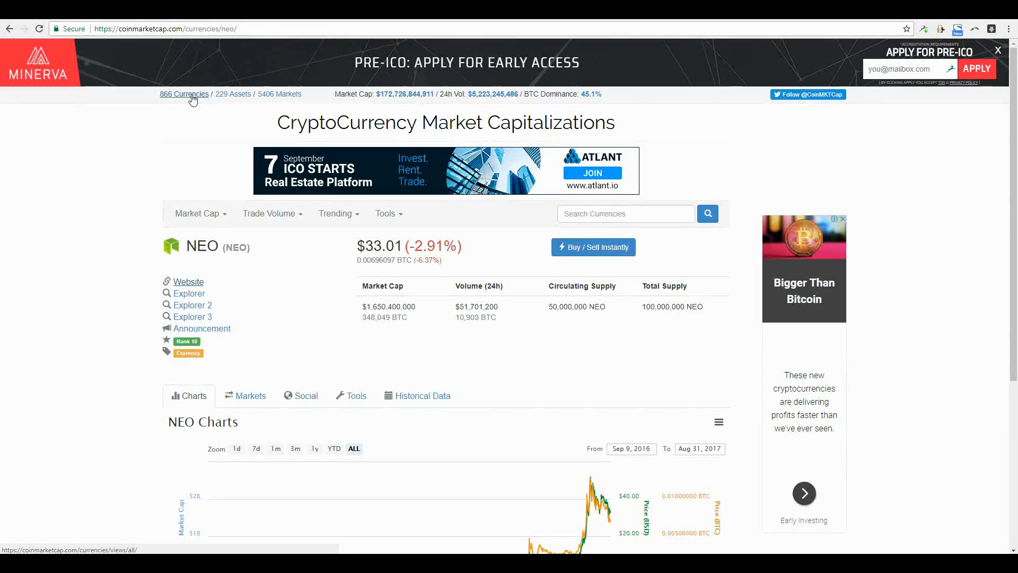
Step: Return to the full 866-currencies list and browse down through the All CryptoAssets table
{"action": "left_click", "coordinate": [184, 93]}
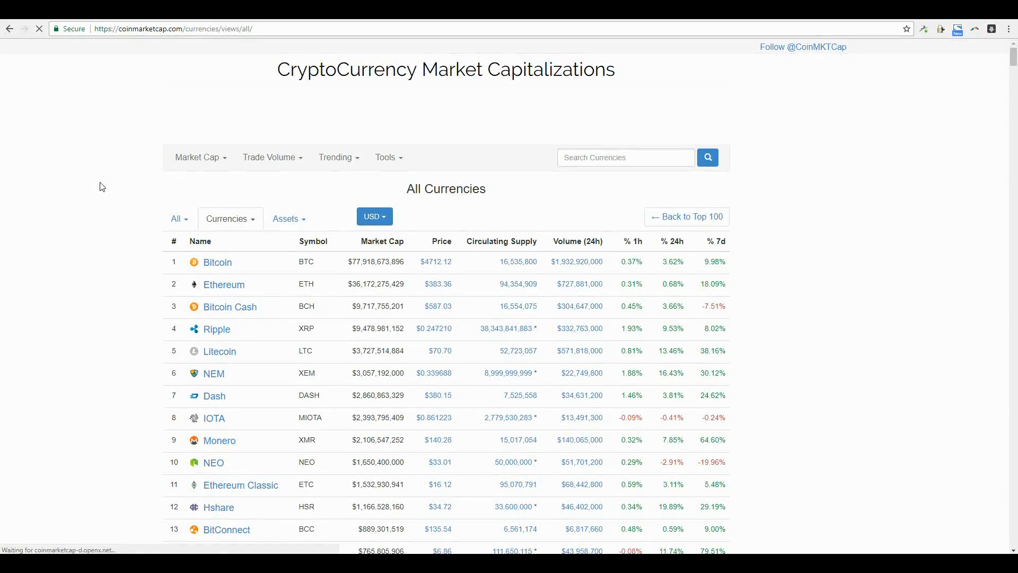
{"action": "scroll", "scroll_direction": "down", "scroll_amount": 3}
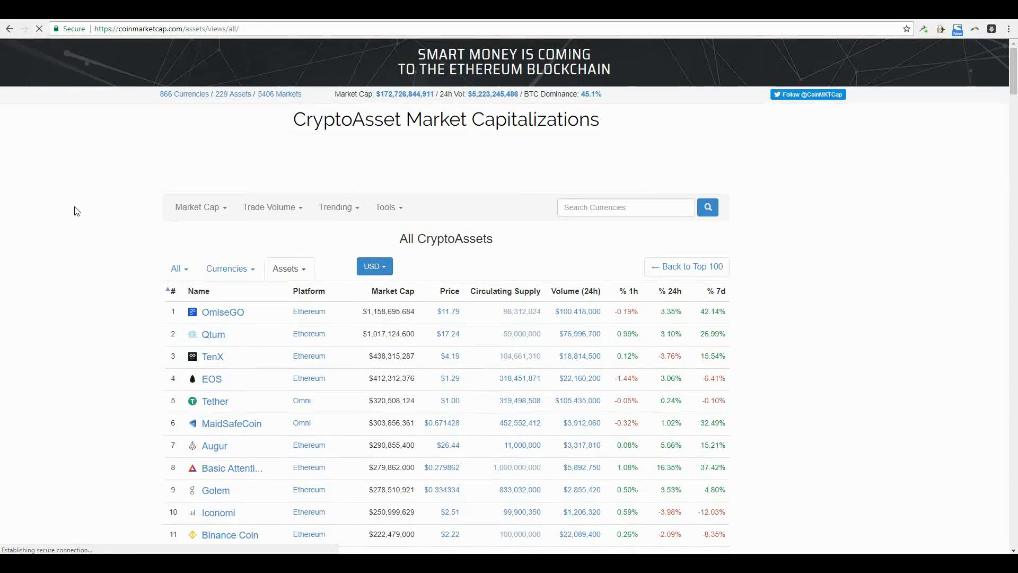
{"action": "scroll", "scroll_direction": "down", "scroll_amount": 3}
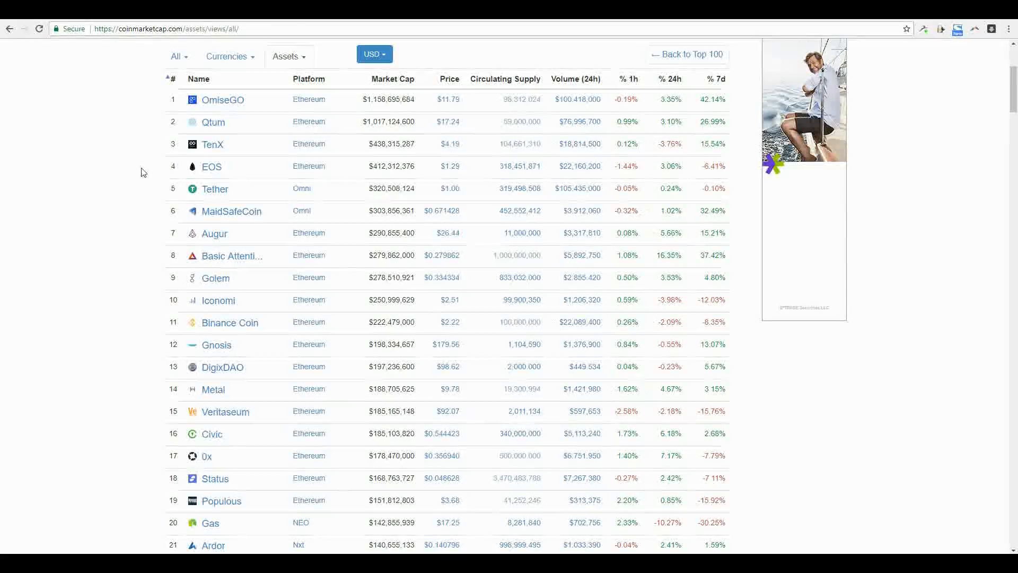
{"action": "scroll", "scroll_direction": "down", "scroll_amount": 3}
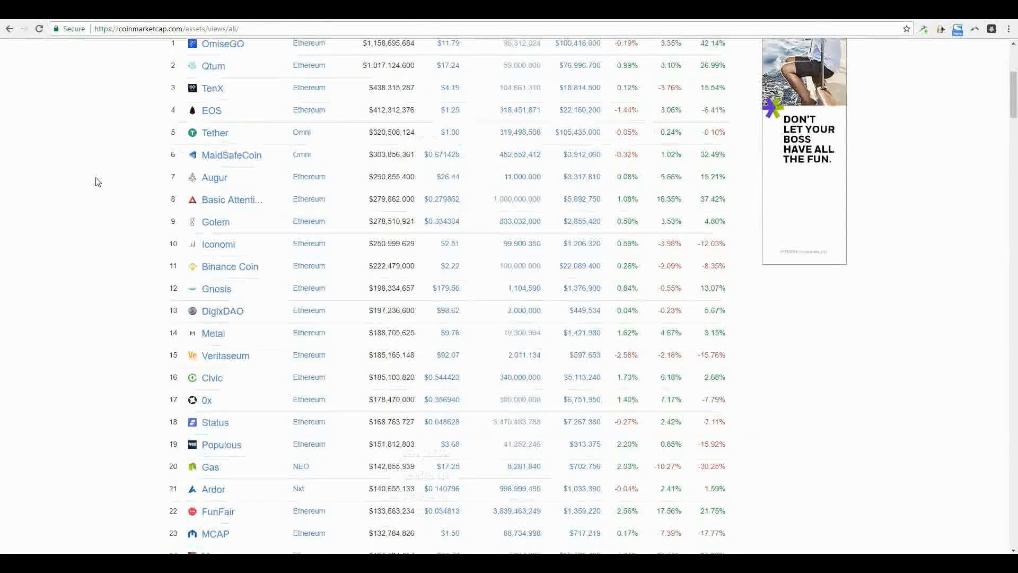
{"action": "scroll", "scroll_direction": "down", "scroll_amount": 3}
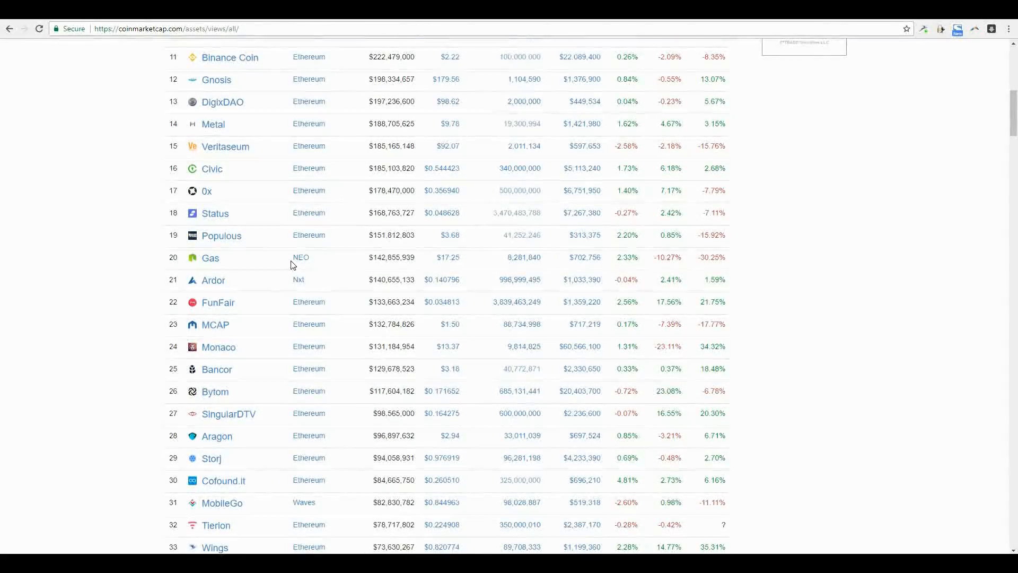
{"action": "scroll", "scroll_direction": "down", "scroll_amount": 3}
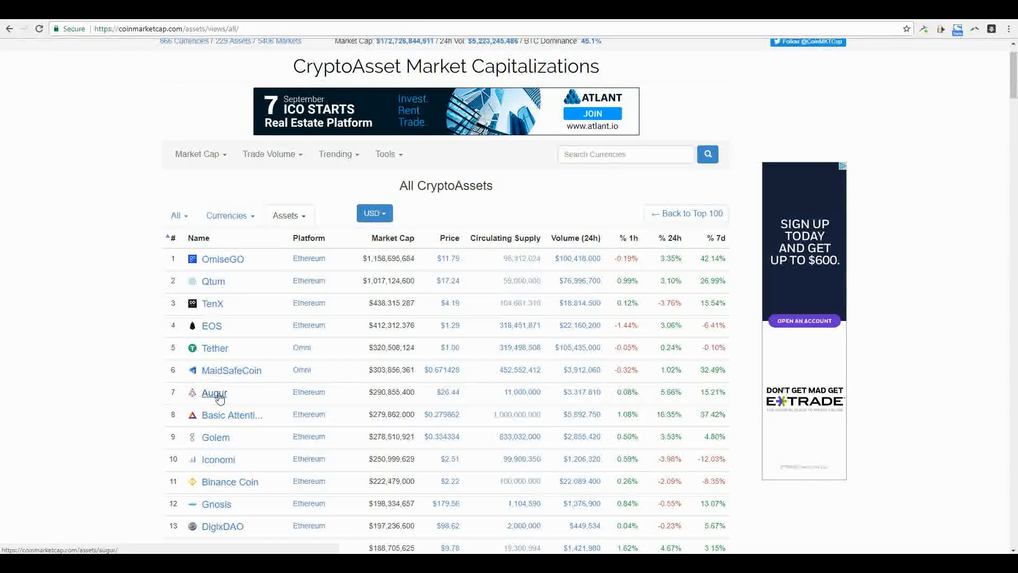
Step: Go to Augur's detail page, follow its Website link to augur.net and look down the site
{"action": "left_click", "coordinate": [214, 392]}
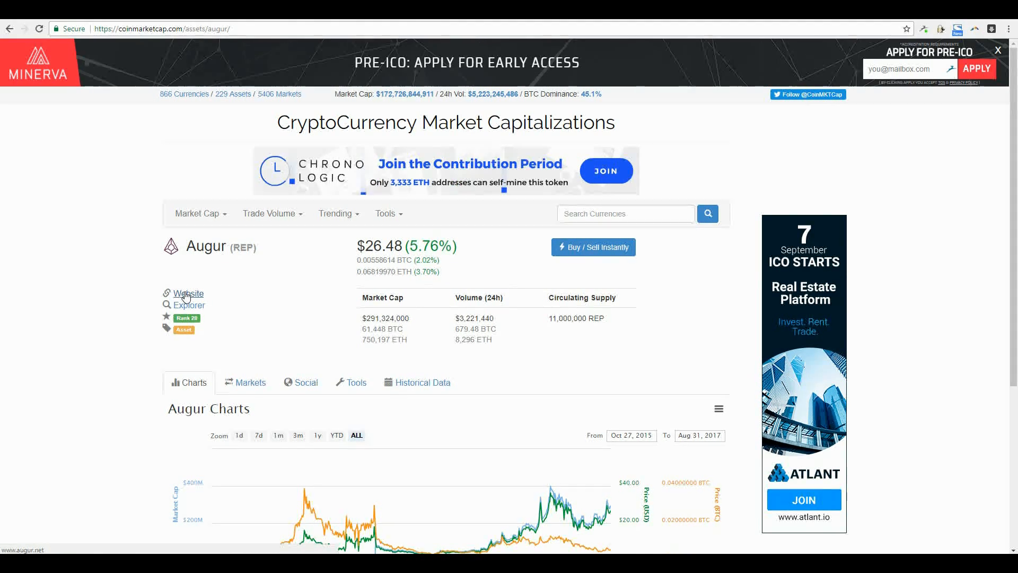
{"action": "left_click", "coordinate": [187, 294]}
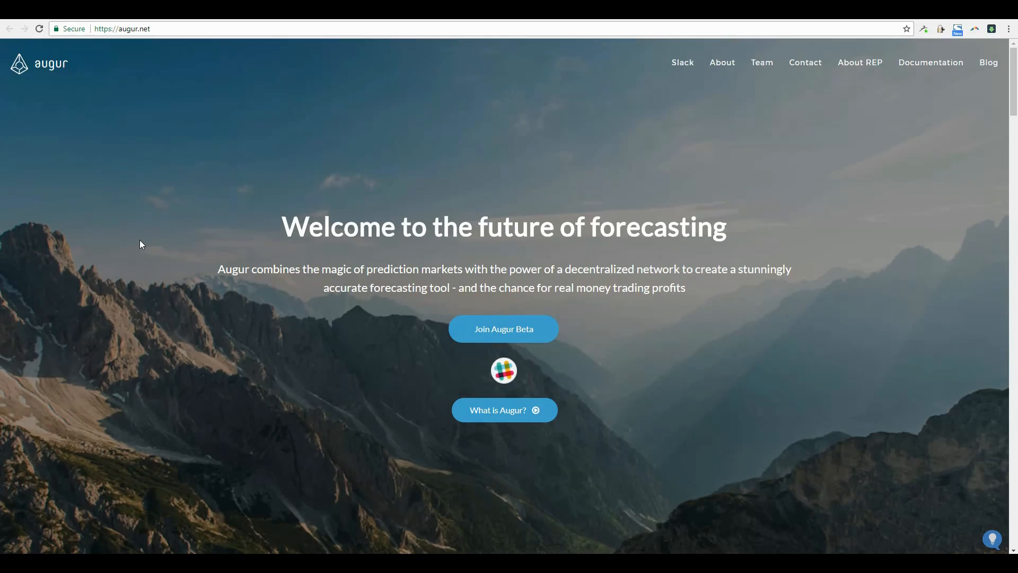
{"action": "scroll", "scroll_direction": "down", "scroll_amount": 3}
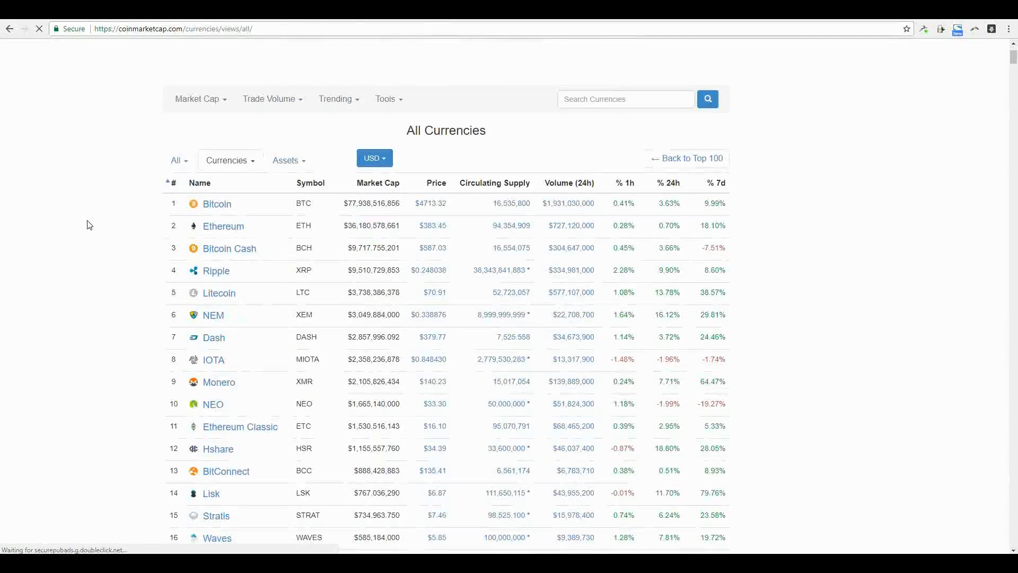
{"action": "scroll", "scroll_direction": "down", "scroll_amount": 3}
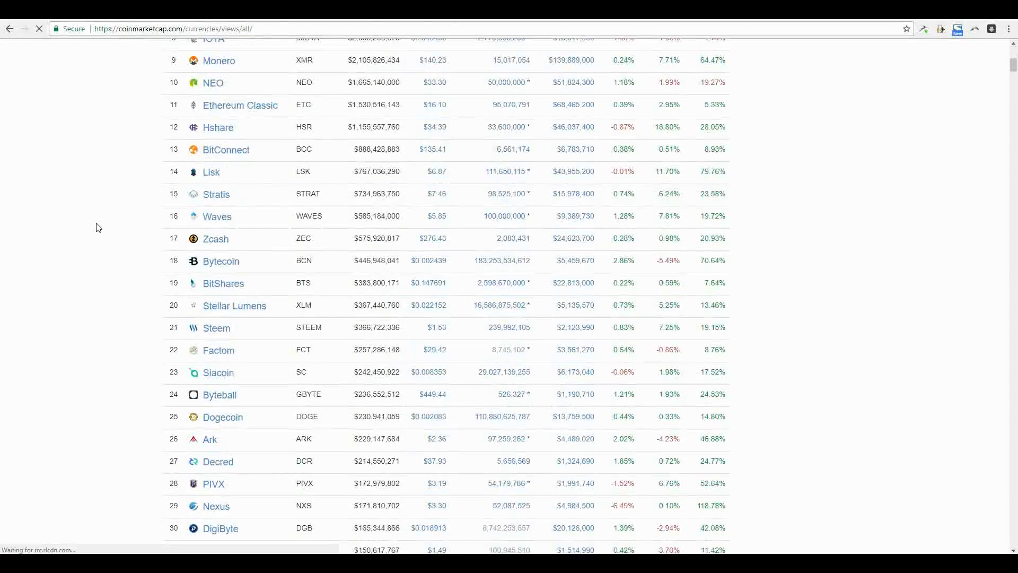
{"action": "scroll", "scroll_direction": "down", "scroll_amount": 3}
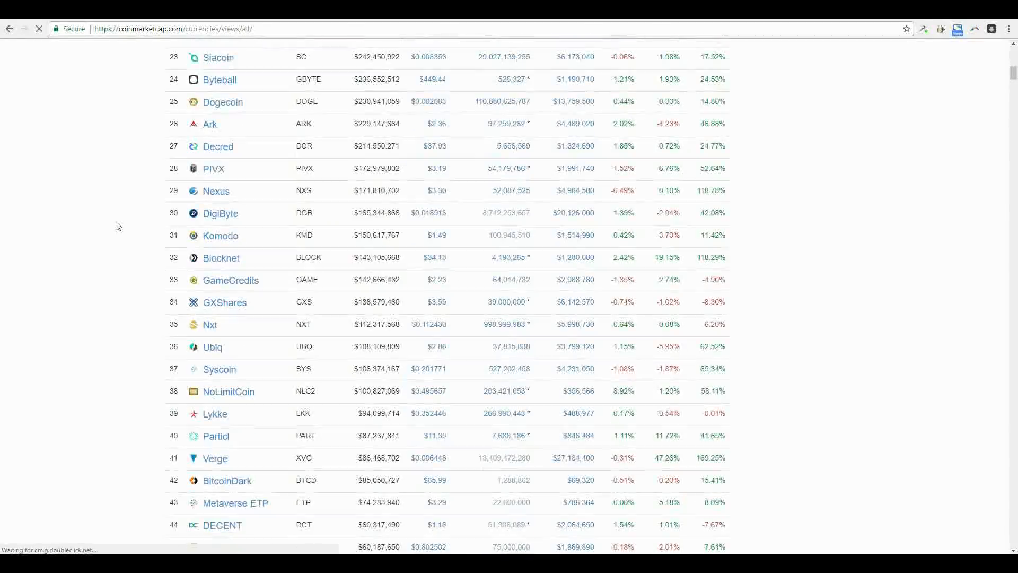
{"action": "scroll", "scroll_direction": "down", "scroll_amount": 3}
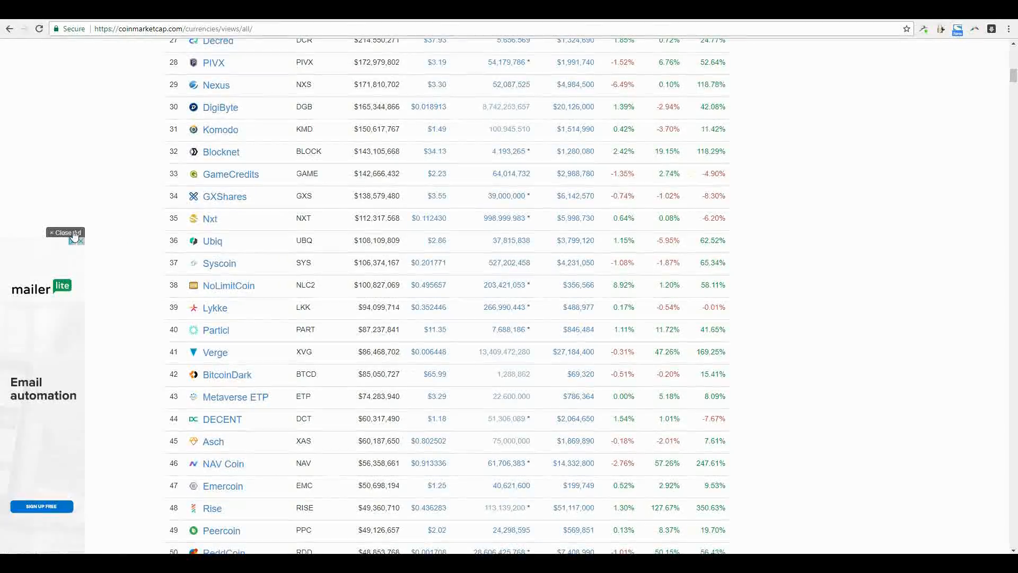
{"action": "scroll", "scroll_direction": "down", "scroll_amount": 3}
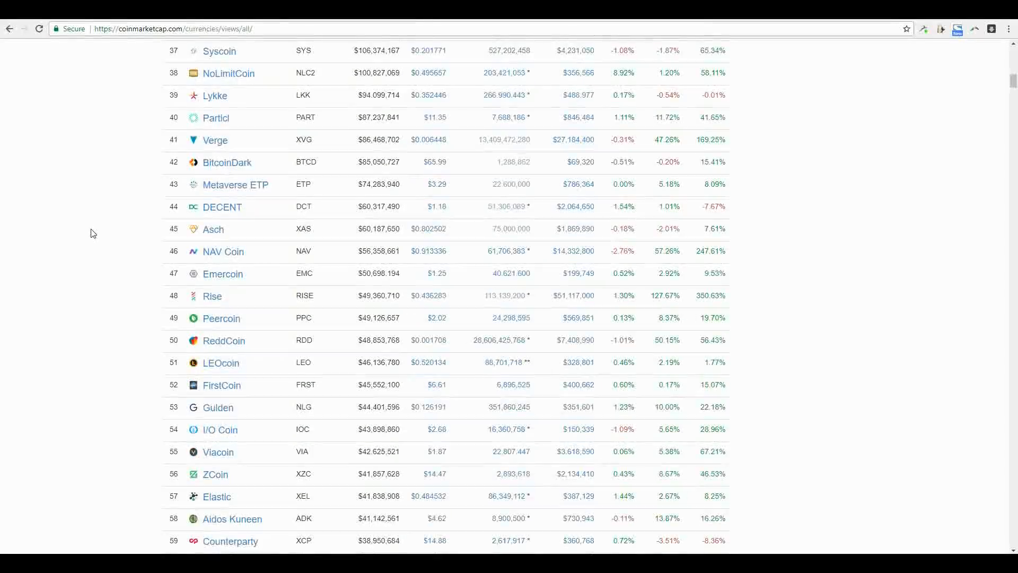
{"action": "scroll", "scroll_direction": "up", "scroll_amount": 3}
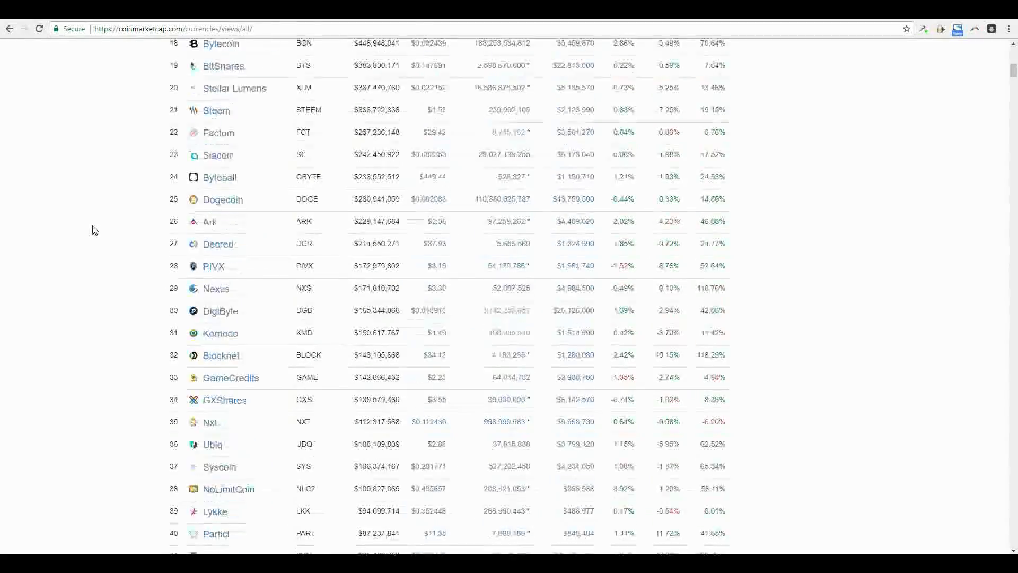
{"action": "scroll", "scroll_direction": "up", "scroll_amount": 3}
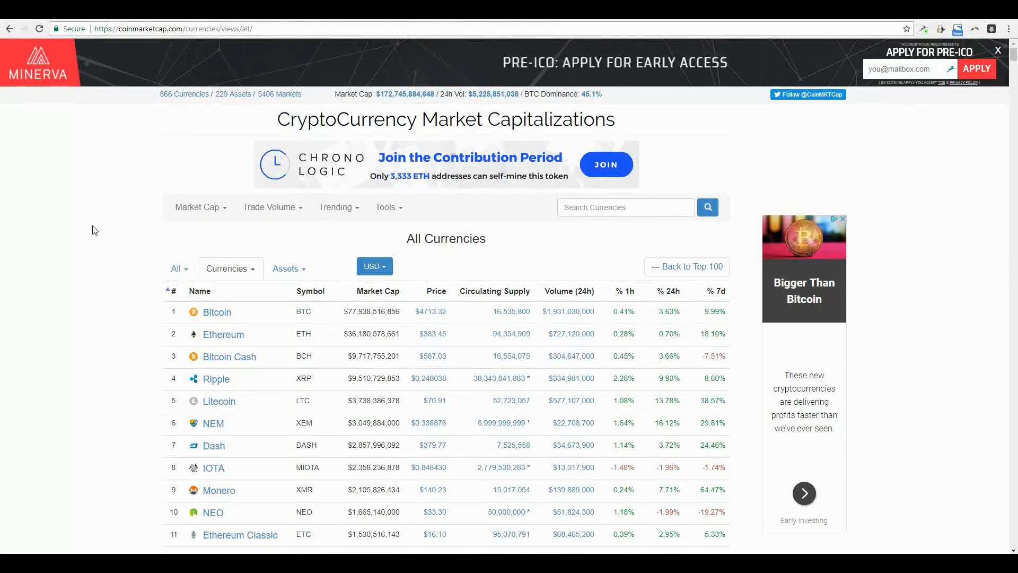